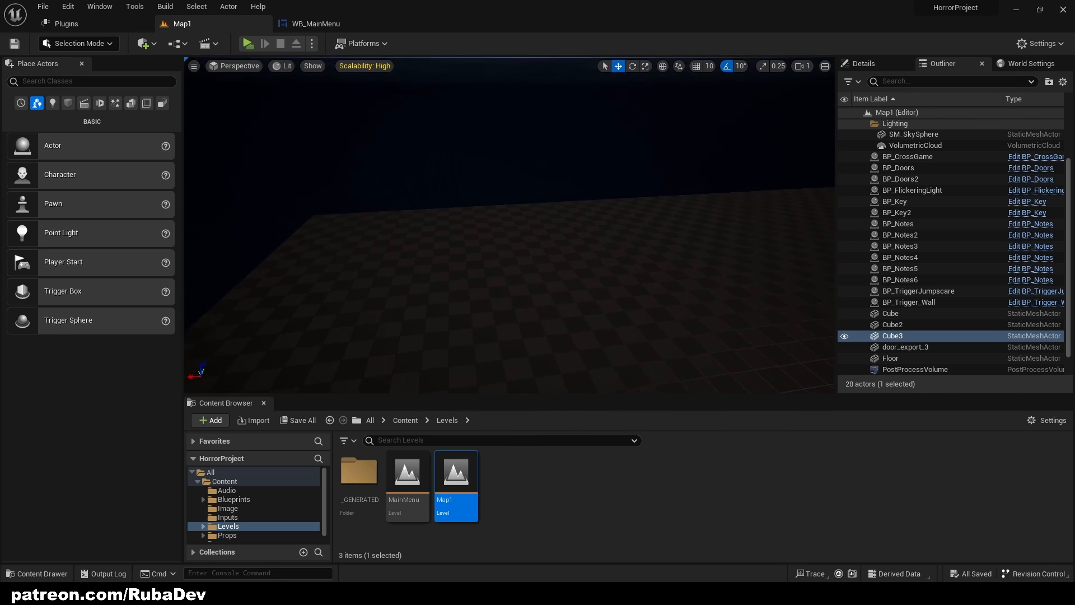
Step: Build four stretched, rotated cube walls and a cube ceiling slab enclosing a room in Map1
left_click(68, 103)
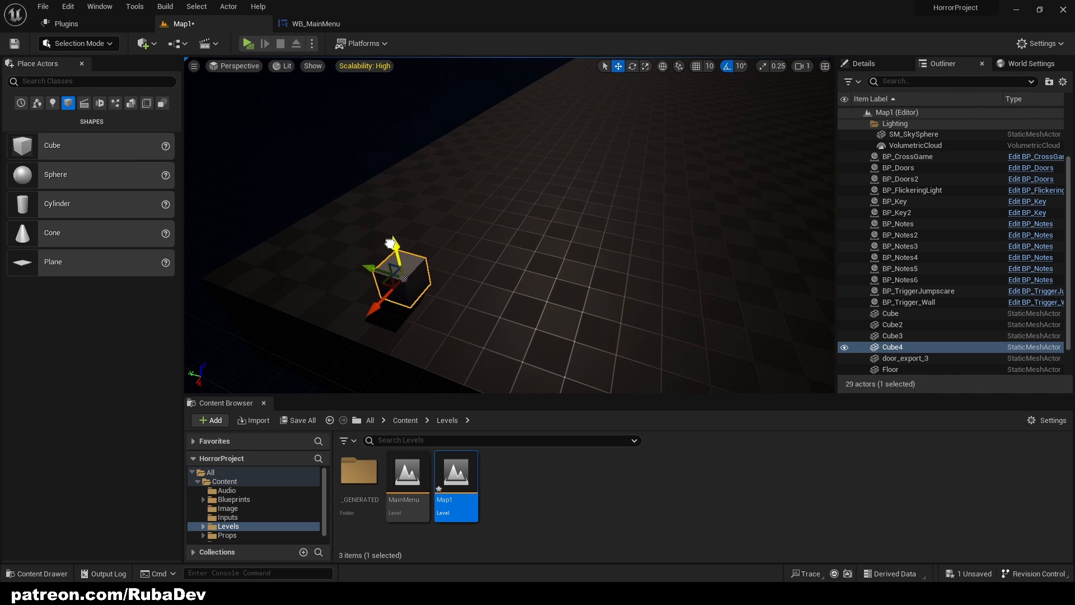
left_click(643, 67)
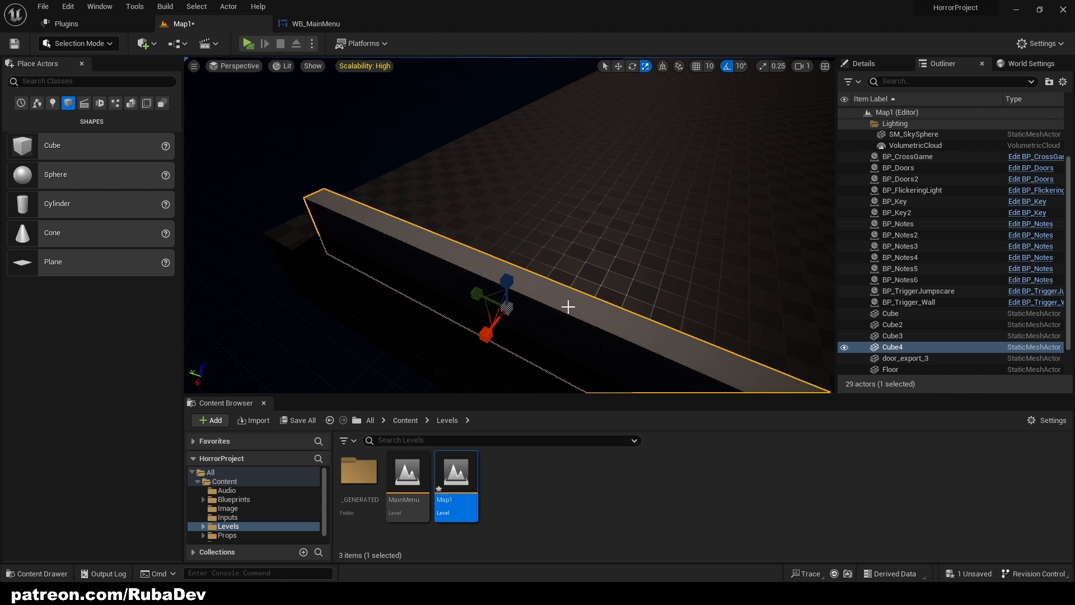
left_click(617, 66)
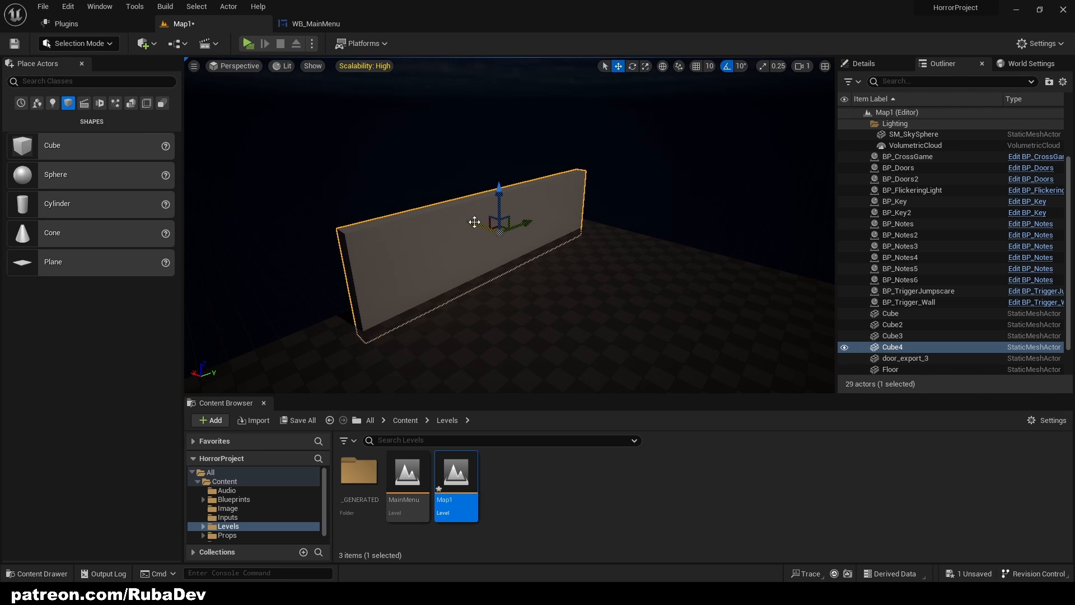
left_click(633, 66)
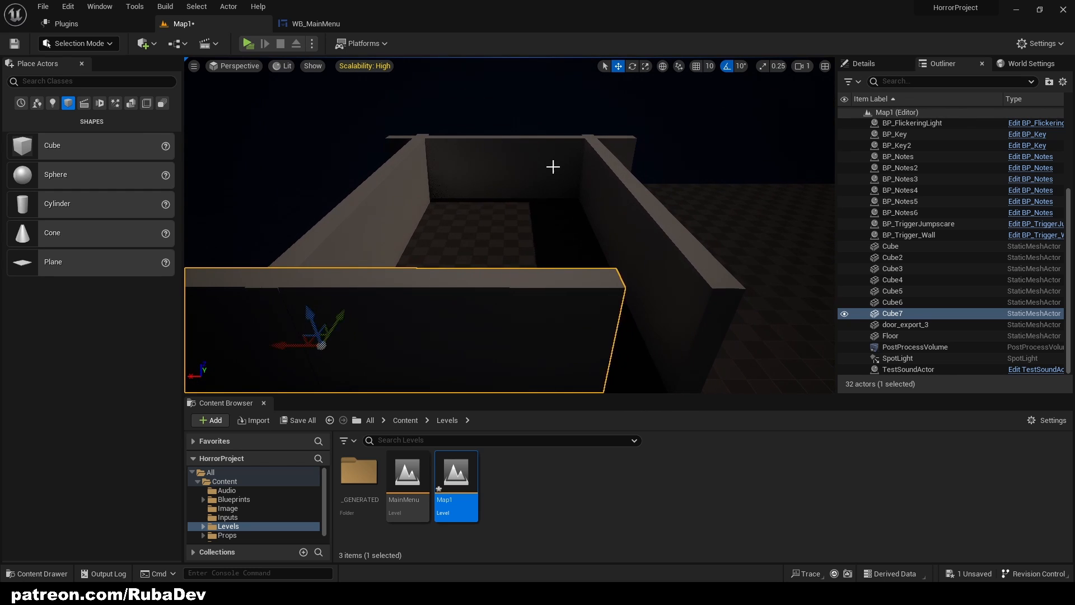
left_click(631, 66)
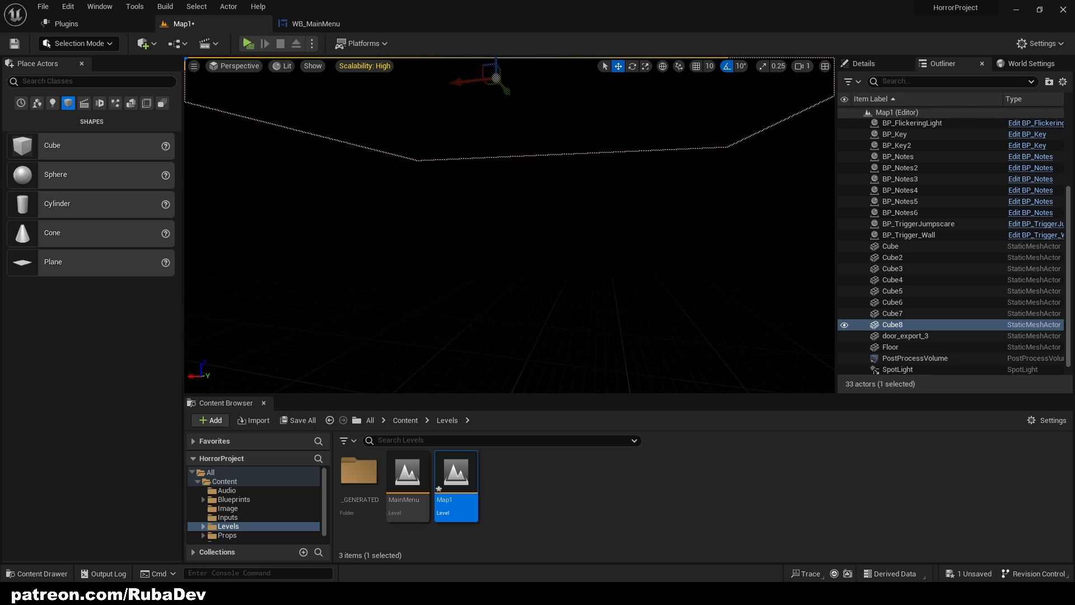
Step: Place a point light in the room and duplicate it into three along one wall
left_click(67, 104)
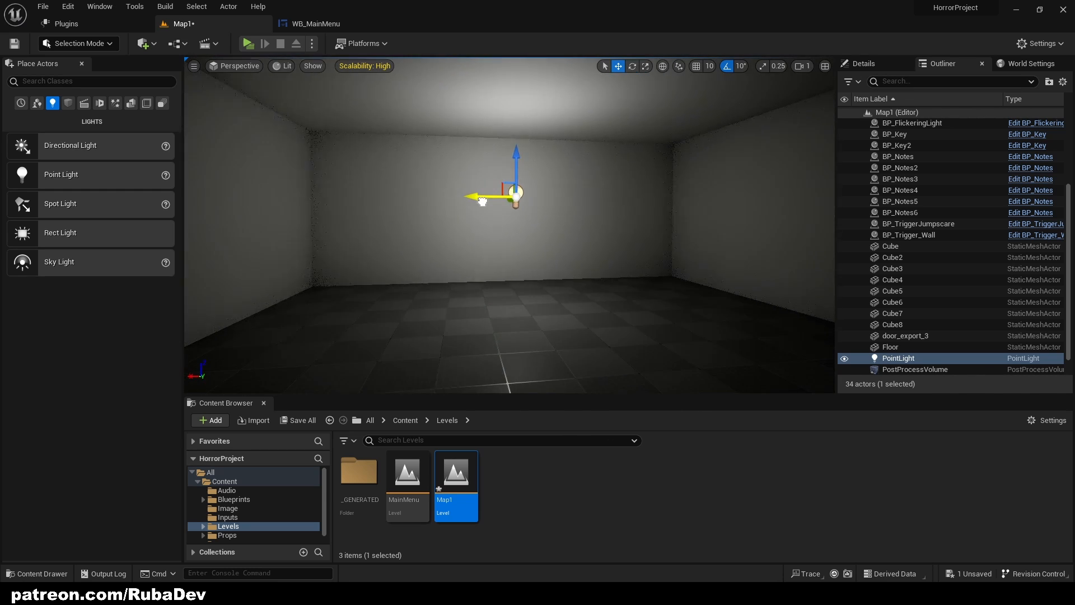
left_click_drag(490, 196, 343, 219)
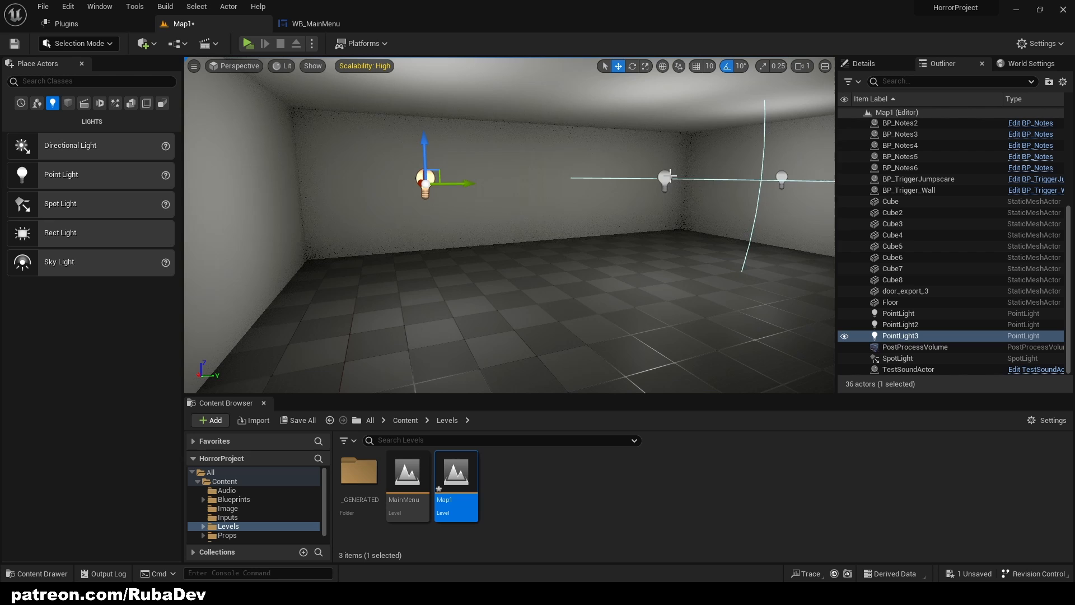
left_click(900, 324)
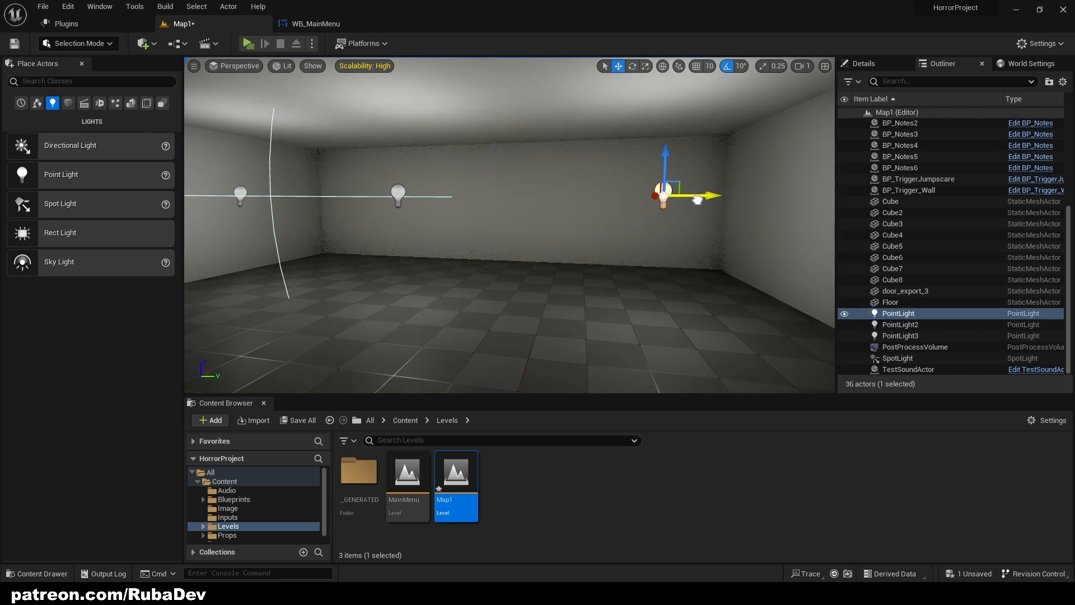
left_click(900, 325)
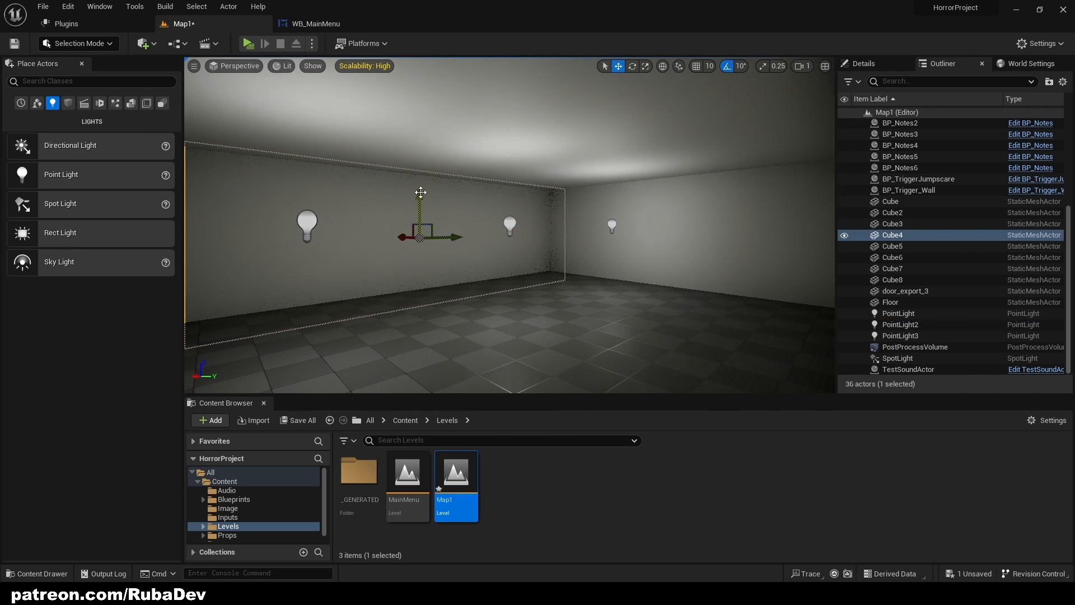
Step: Select PointLight, PointLight2 and PointLight3, then open Map1's Level Blueprint
left_click(174, 43)
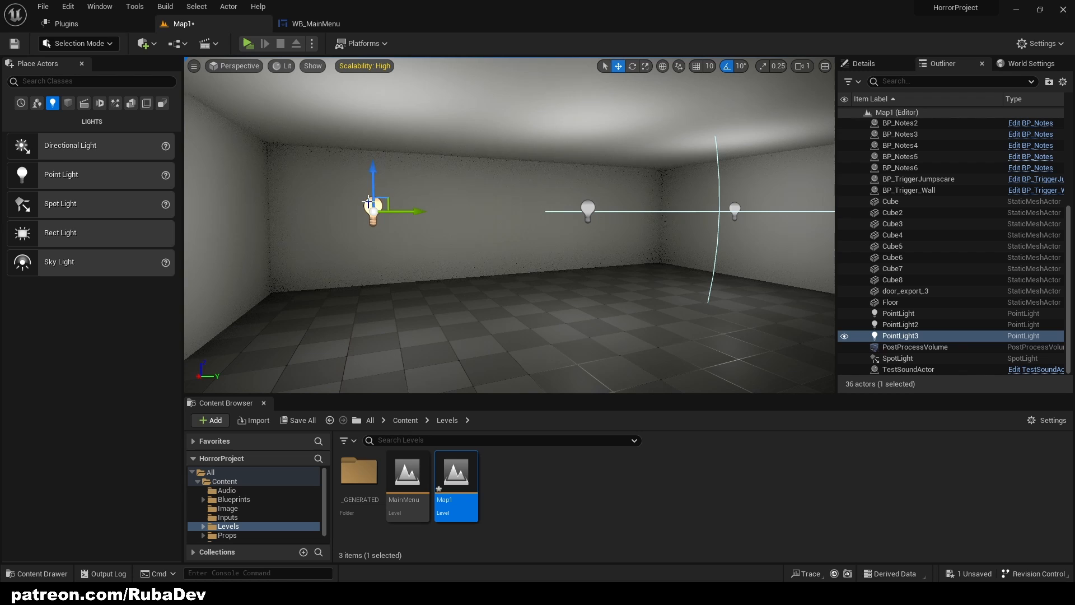
left_click(900, 324)
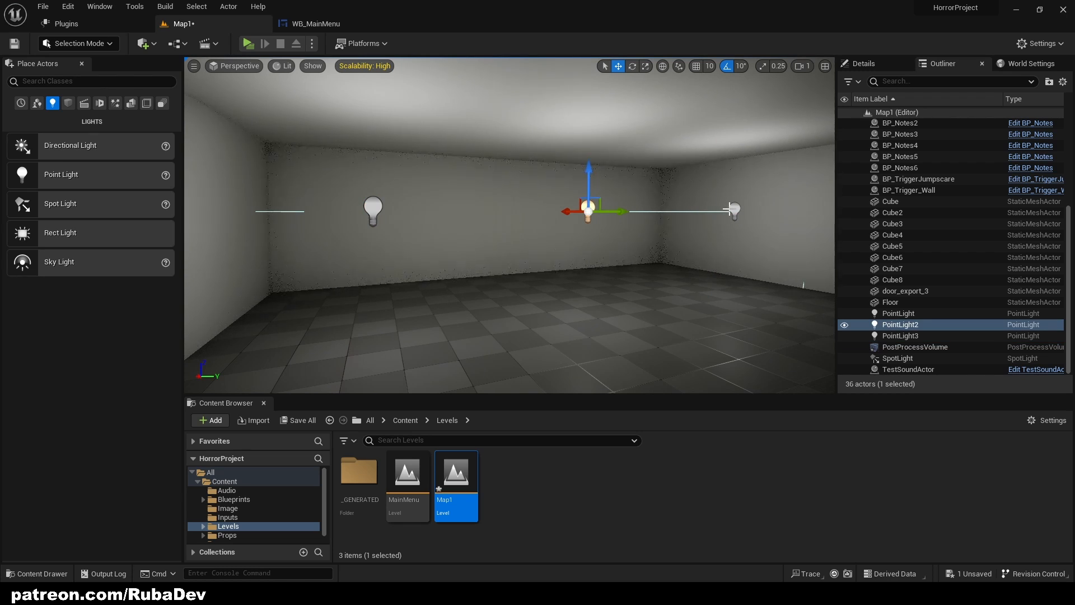
left_click(900, 335)
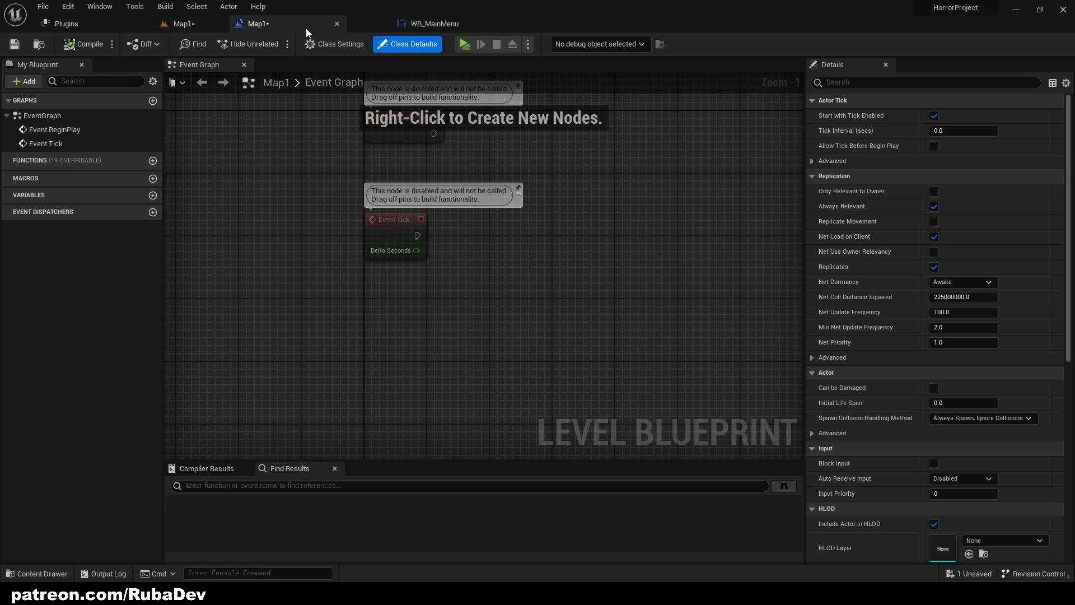
Step: Delete Event BeginPlay and Event Tick, and add reference nodes for the three point lights
left_click(184, 23)
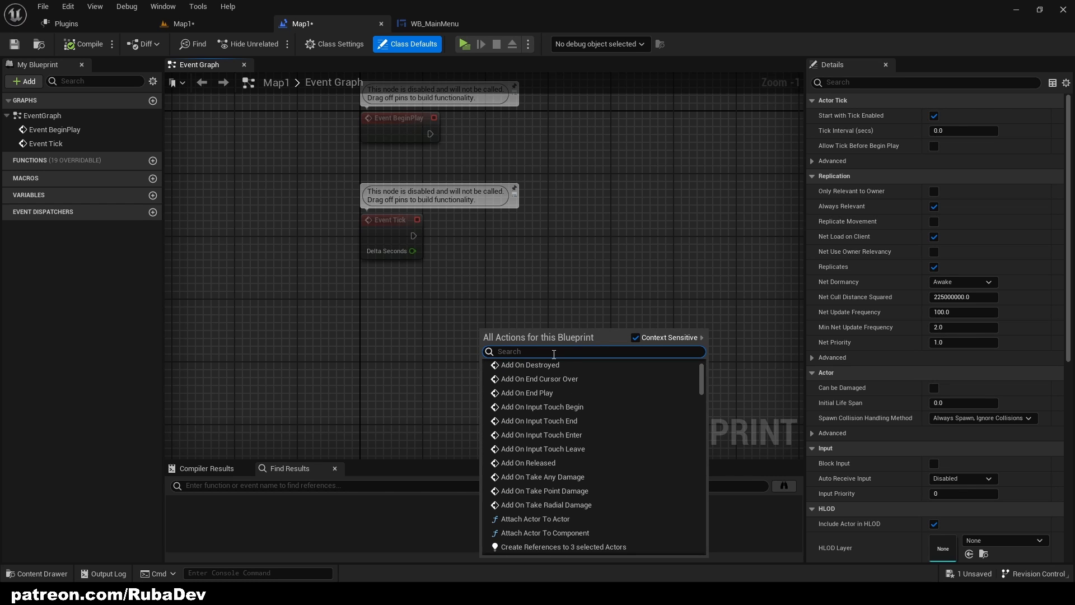
scroll("down", 3)
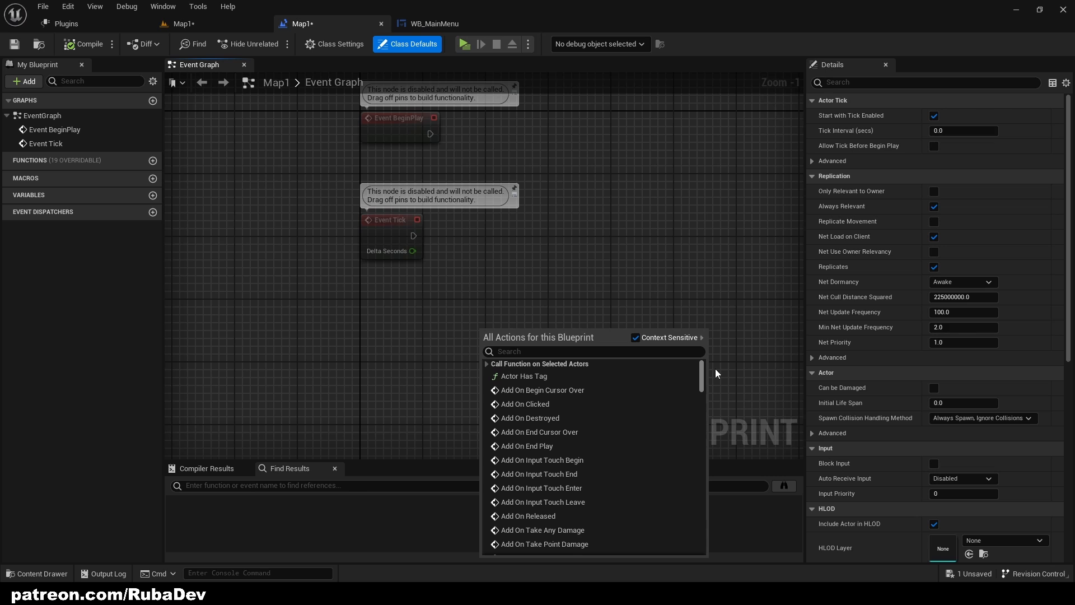
mouse_move(493, 366)
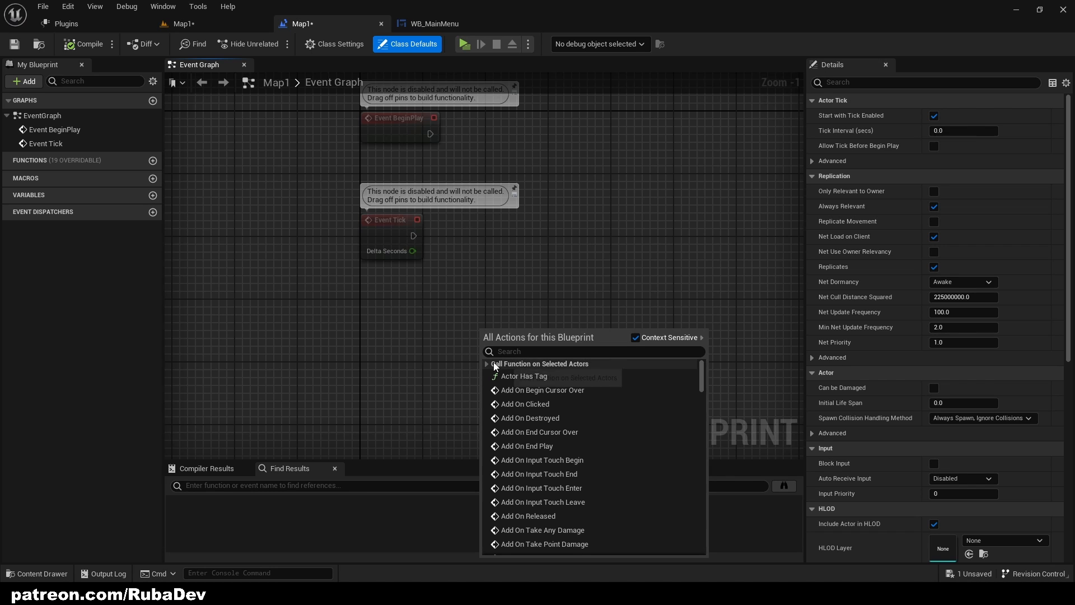
left_click(486, 363)
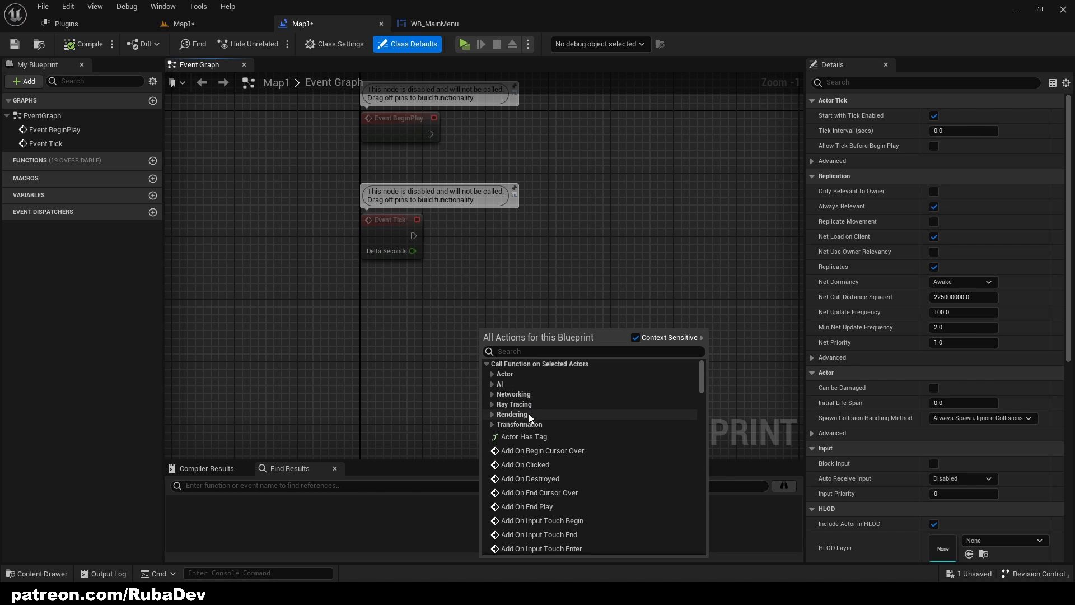
type("refere")
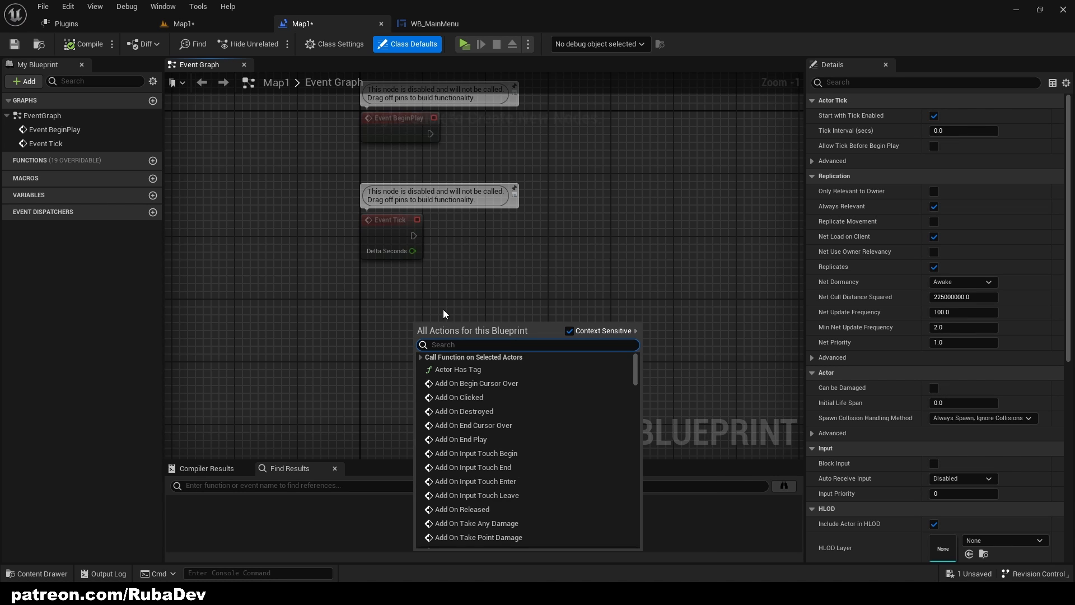
type("point light")
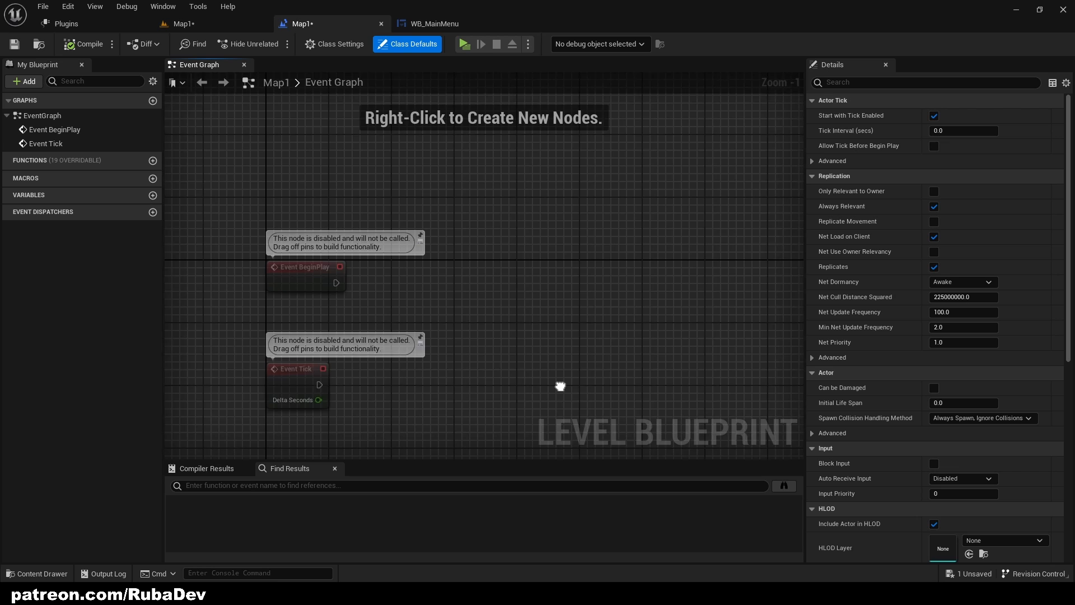
scroll("down", 3)
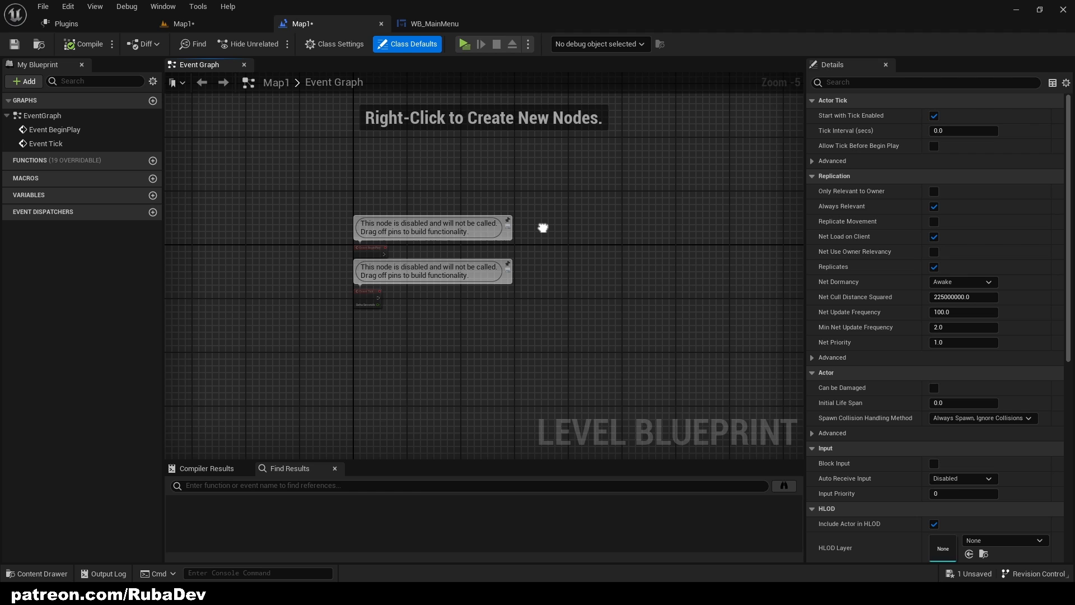
left_click(183, 23)
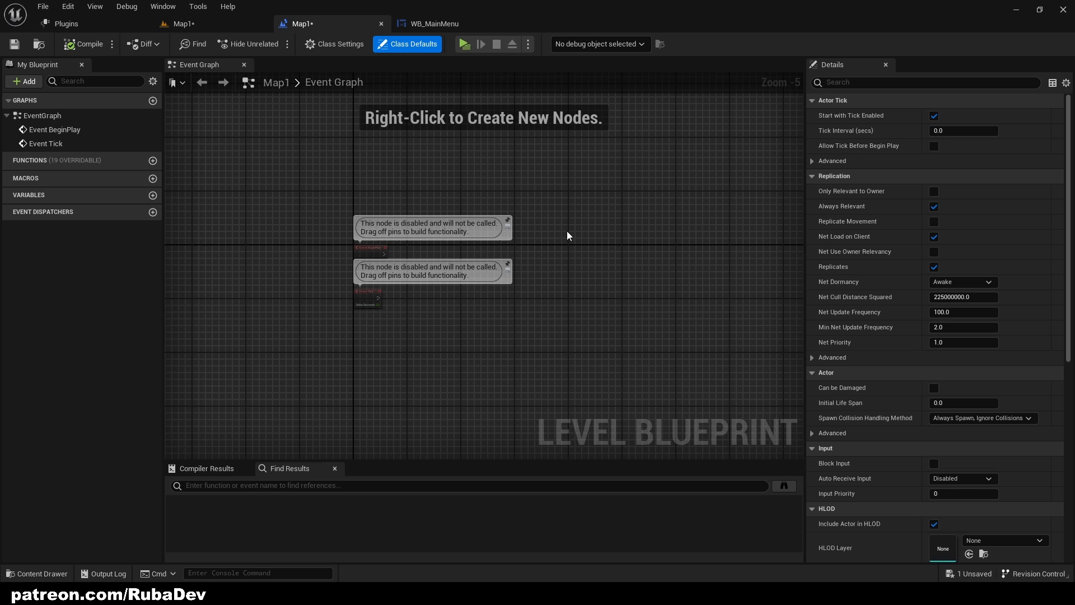
right_click(567, 235)
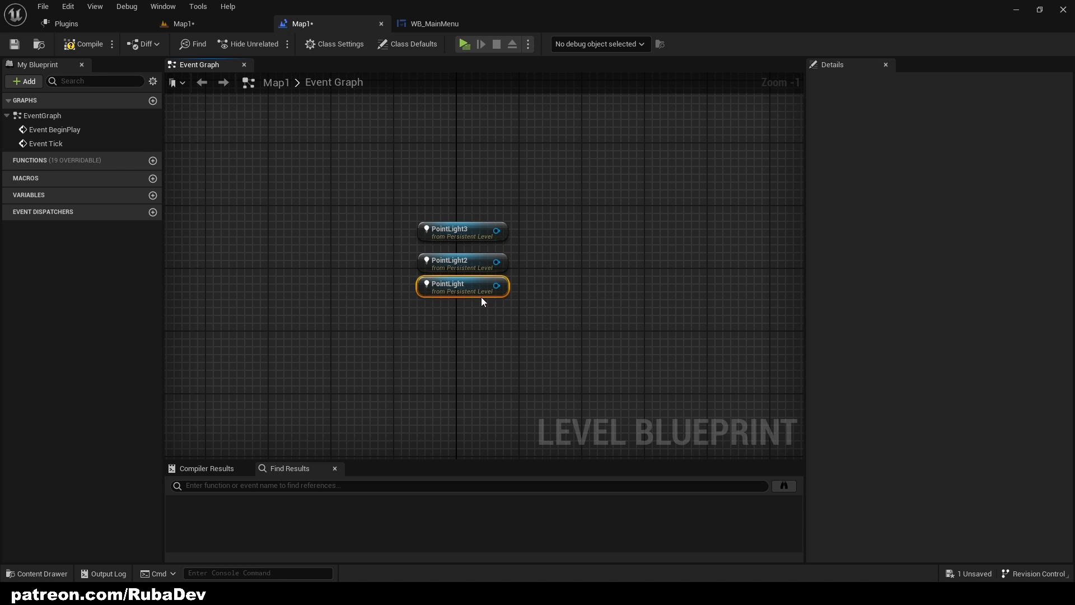
Step: Add a custom event named LetTheLightsFlick, then switch to the WB_MainMenu tab
scroll("down", 3)
type("FS")
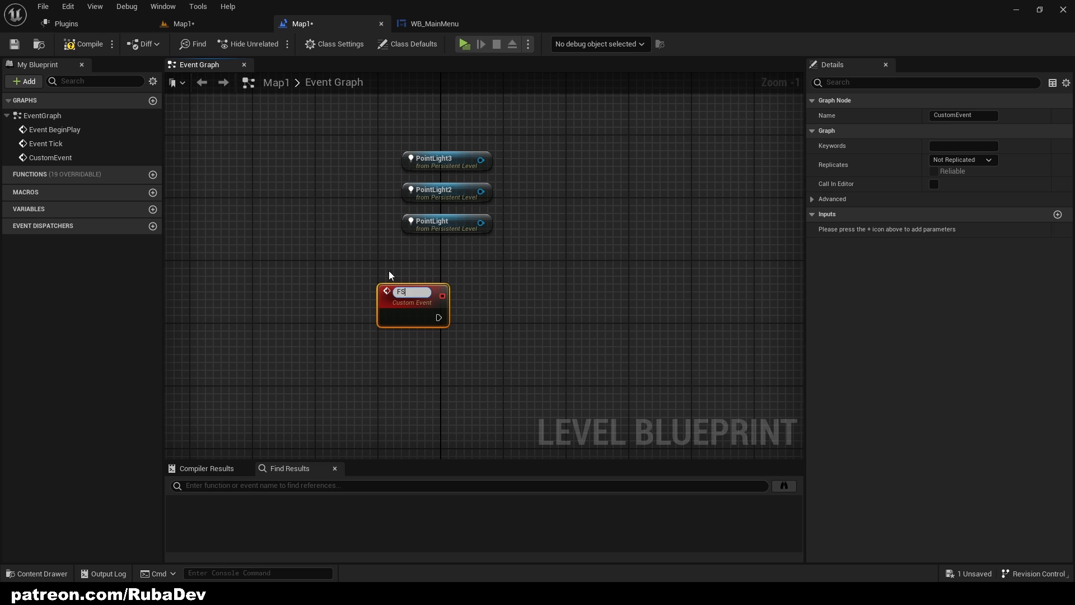
type("LetTheLightsFlick")
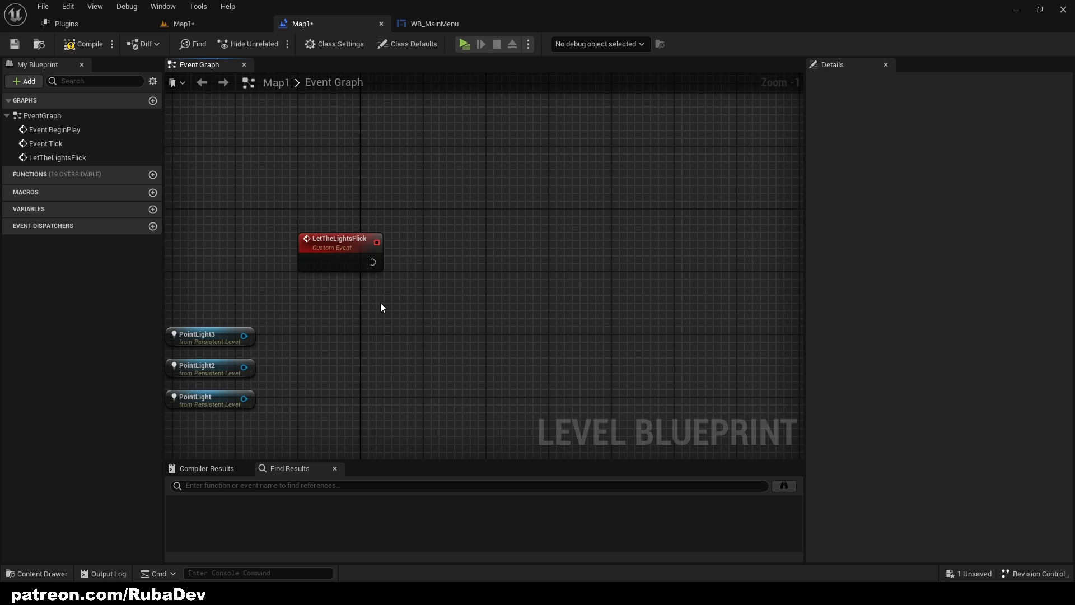
left_click(433, 23)
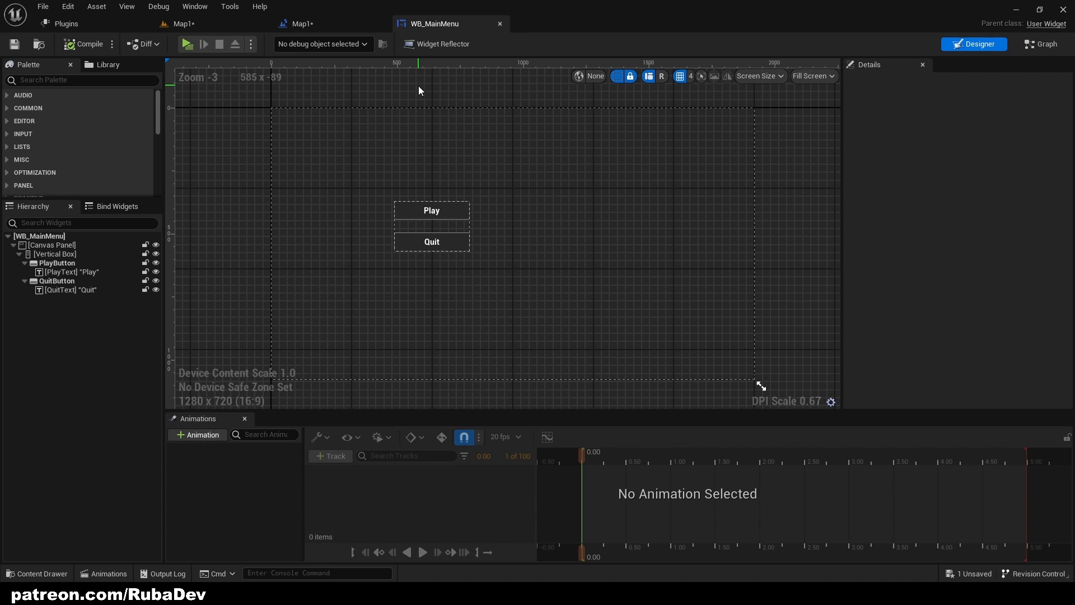
Step: Place a Trigger Volume in the corridor and search Place Actors for 'trigger'
left_click(183, 23)
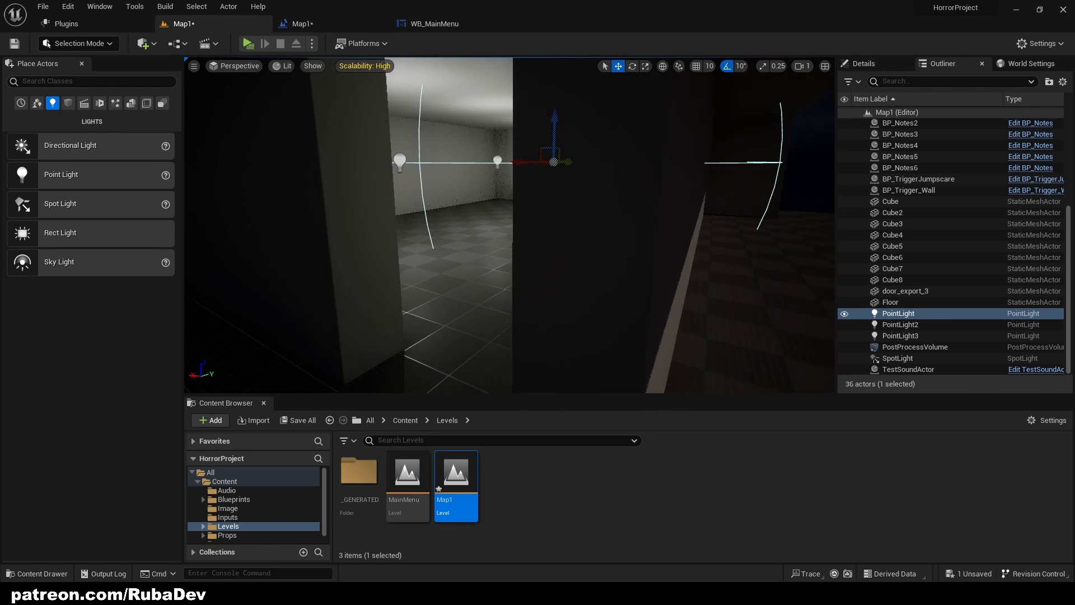
left_click(131, 103)
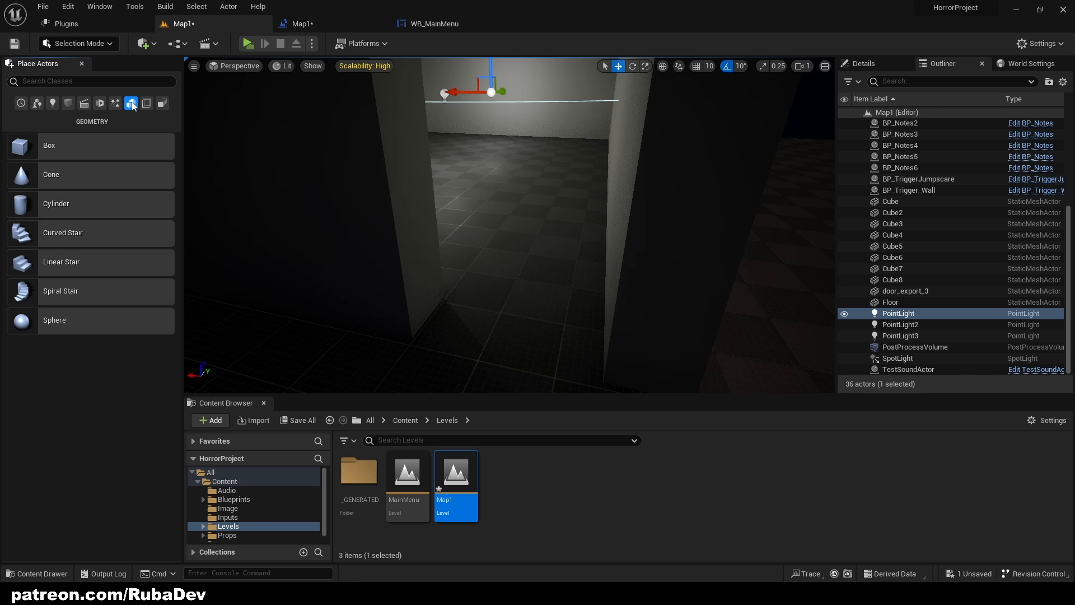
left_click(146, 103)
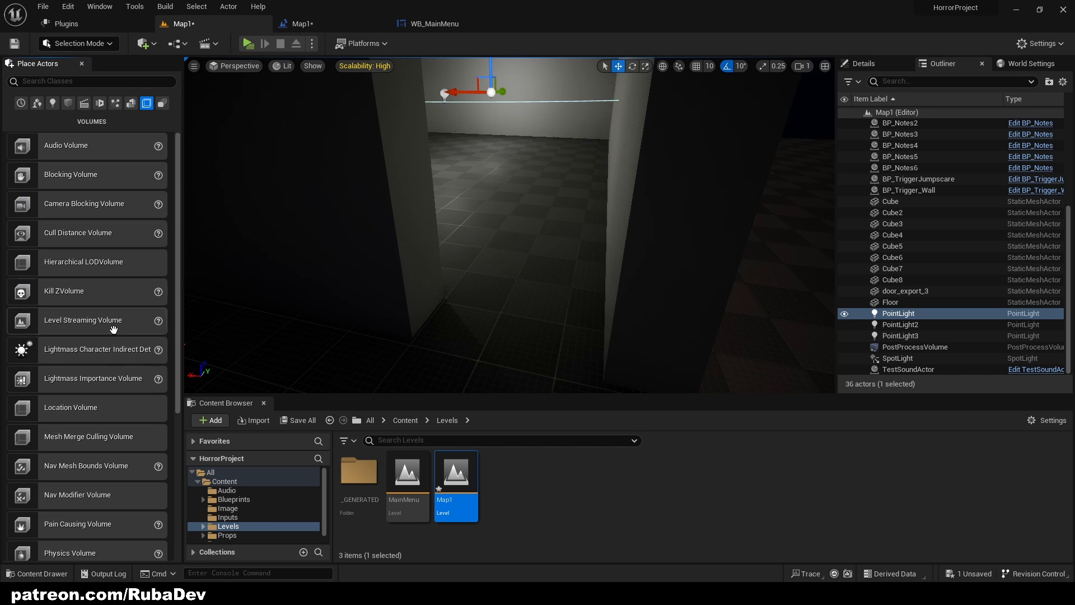
scroll("down", 3)
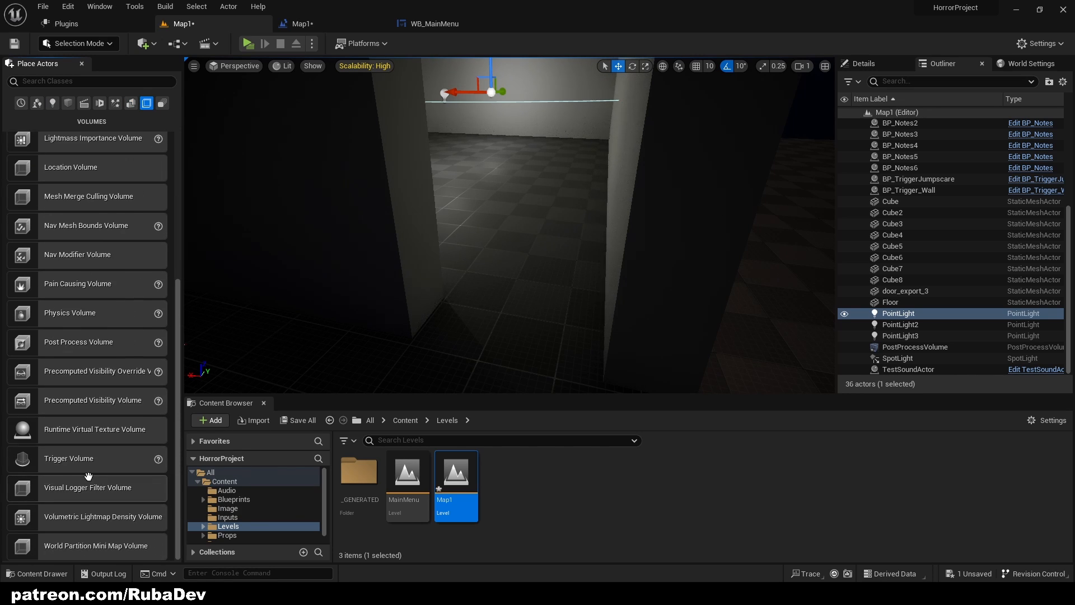
mouse_move(68, 458)
type("t")
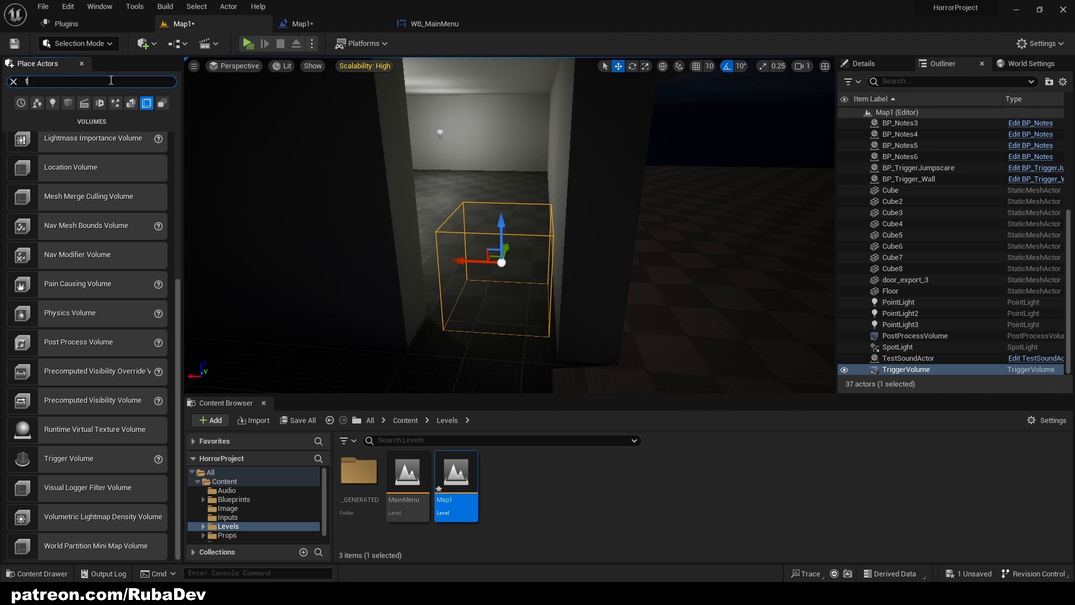
type("rigger")
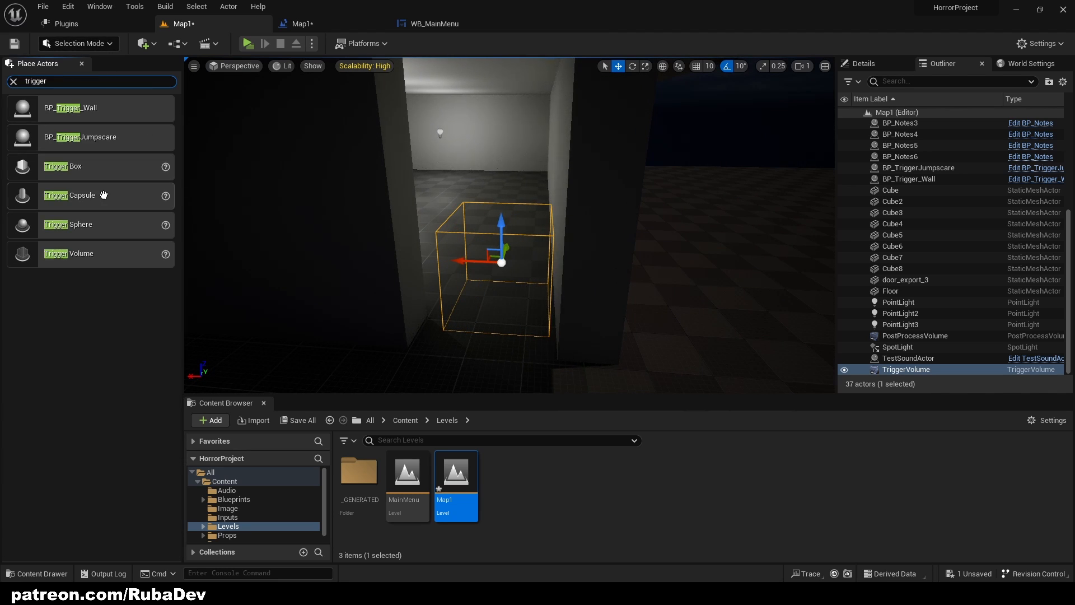
Step: Place a corridor-filling trigger box named TriggerBox_LetTheLightsFlick and reopen the Level Blueprint
left_click_drag(70, 195, 408, 286)
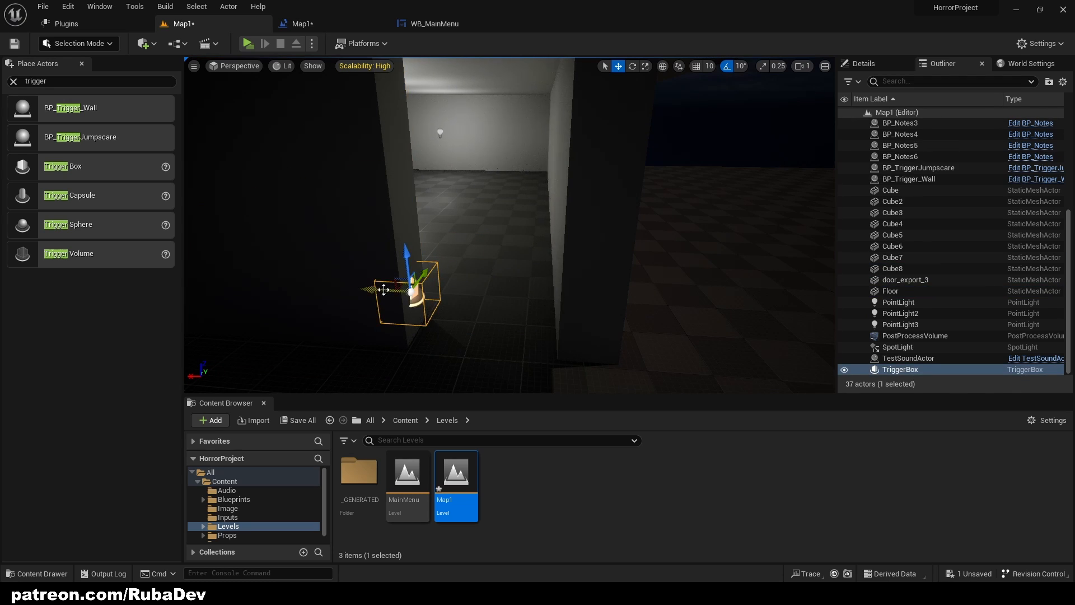
left_click_drag(384, 289, 453, 288)
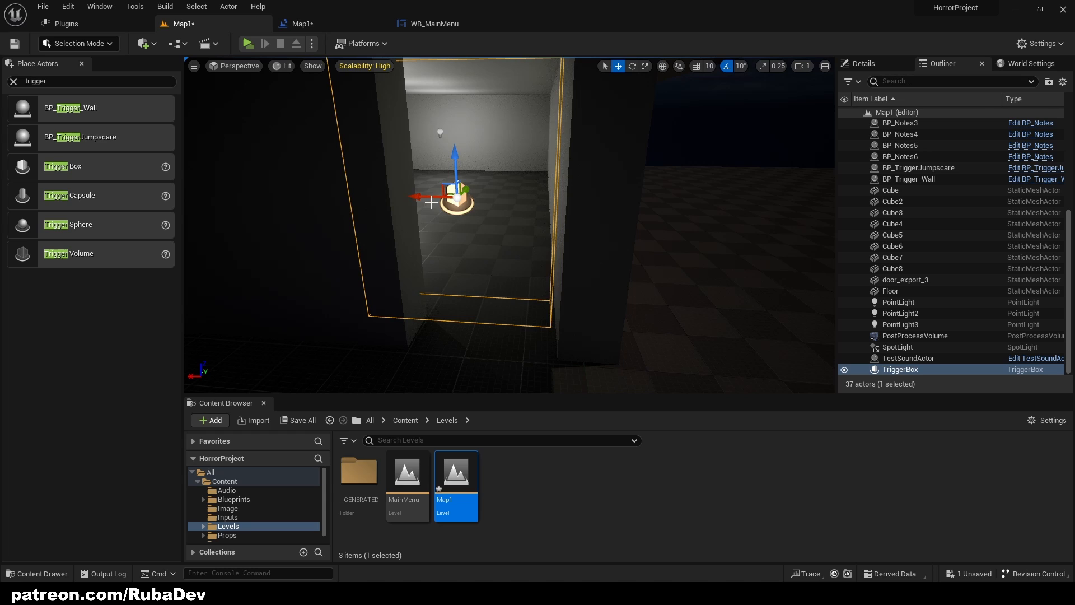
double_click(901, 369)
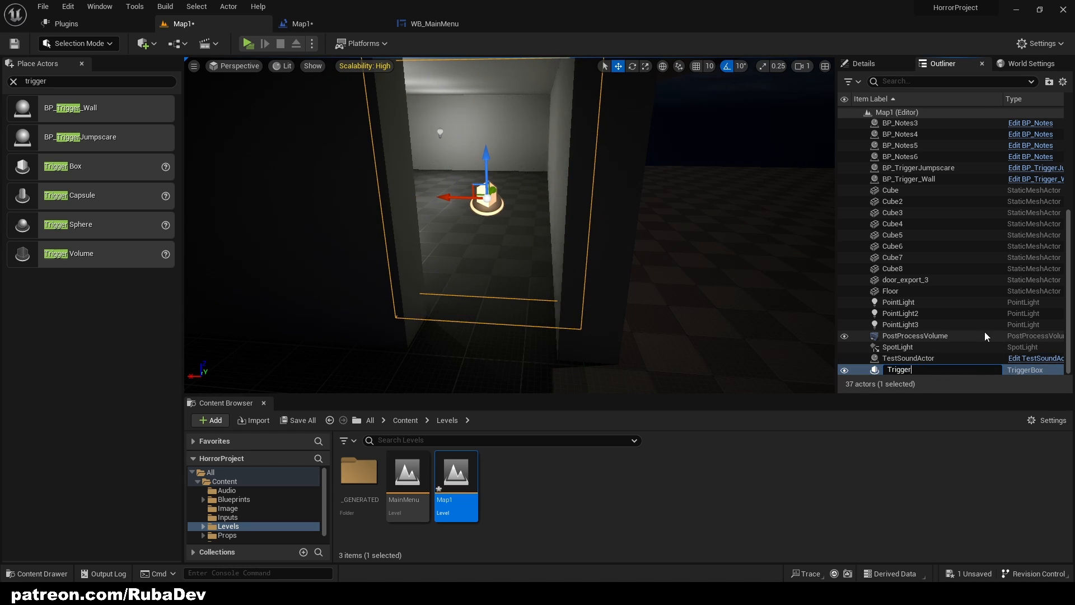
type("TriggerBox_LetTheLightsFlick")
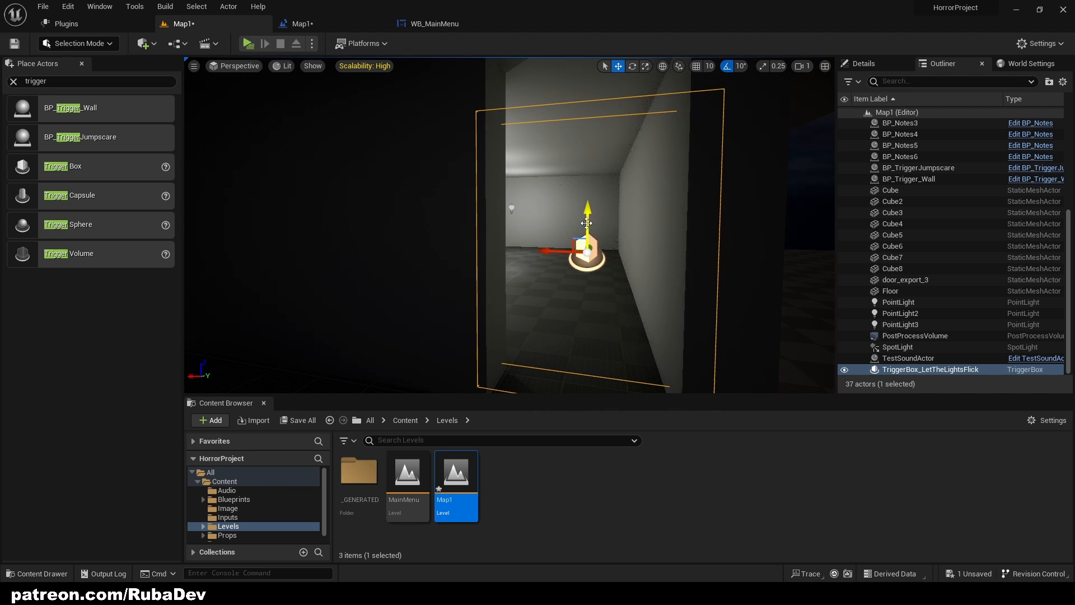
left_click(433, 23)
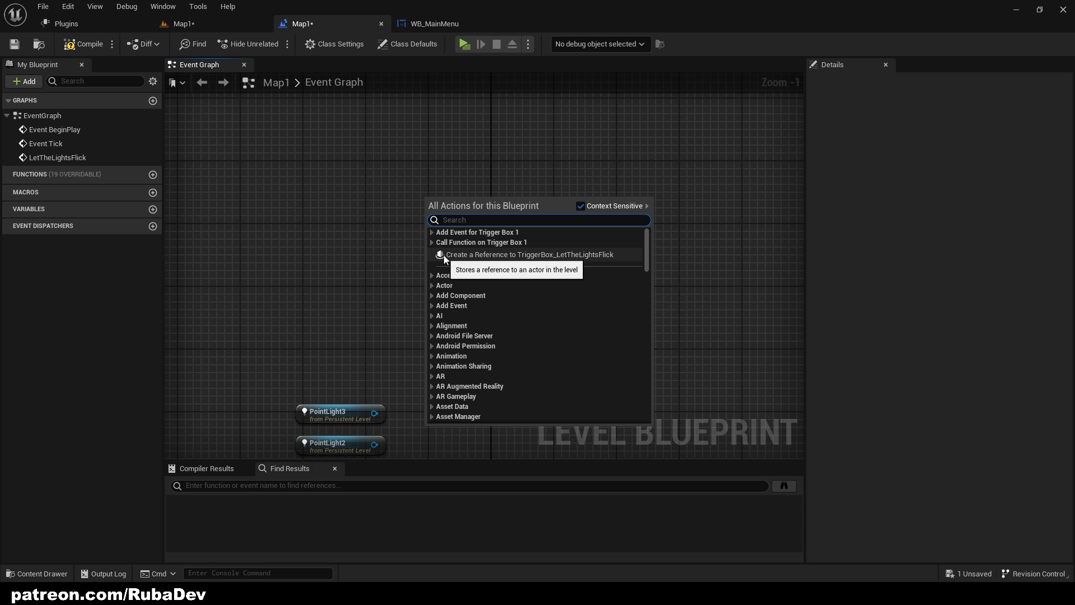
Step: Add an On Actor Begin Overlap event for TriggerBox_LetTheLightsFlick
left_click(437, 231)
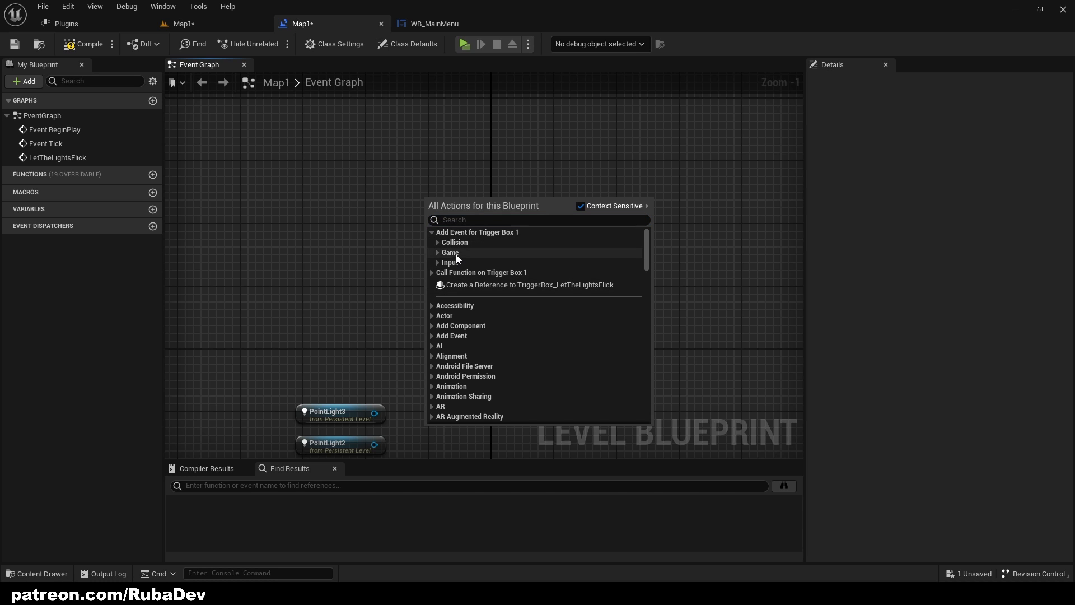
left_click(454, 242)
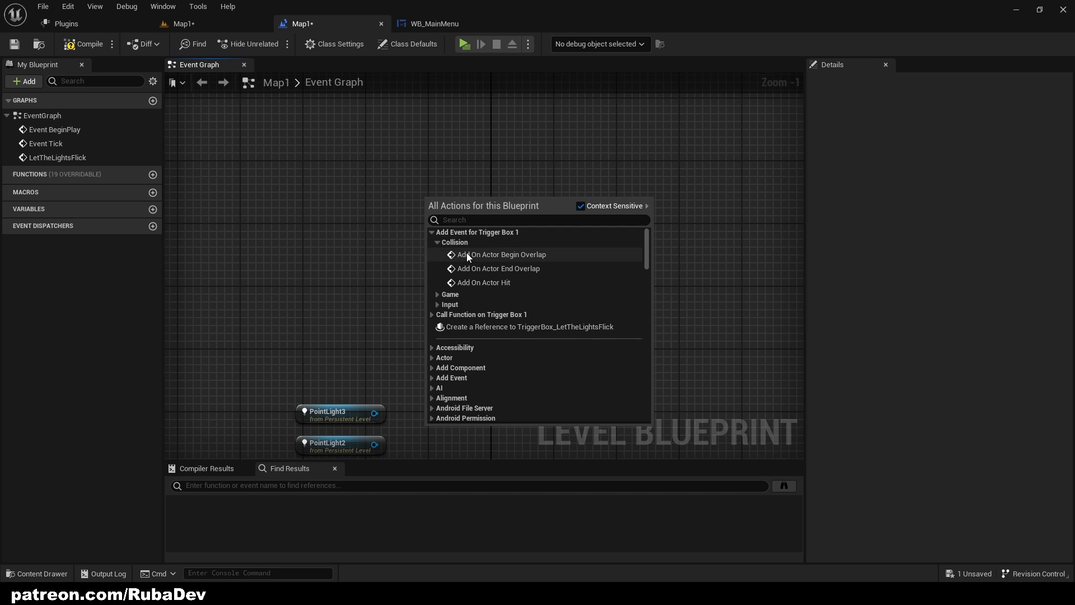
left_click(504, 254)
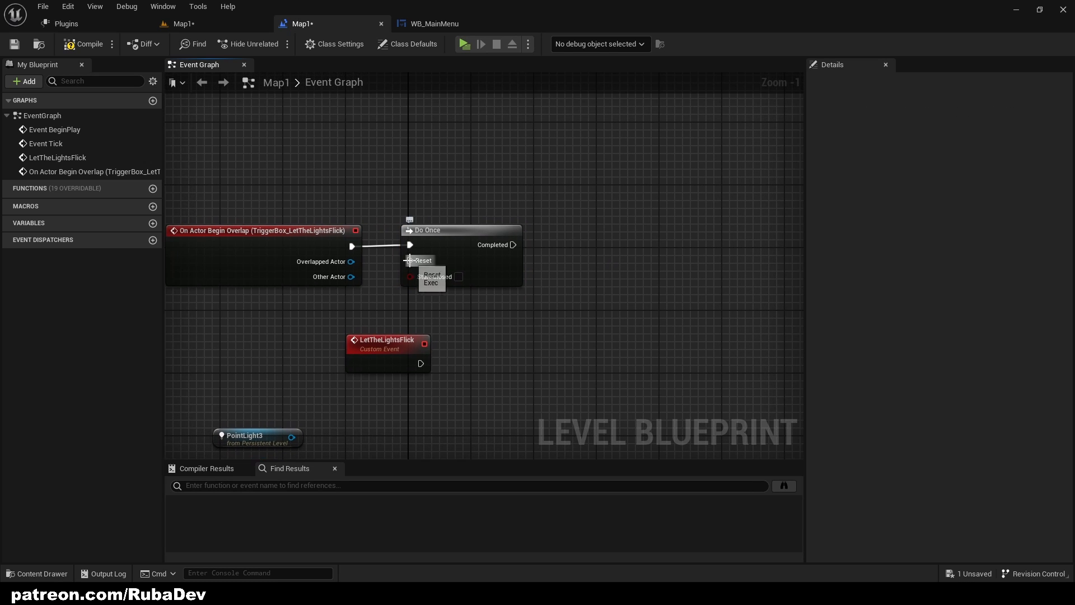
Step: Connect a Do Once node whose Completed pin calls Let the Lights Flick
left_click(434, 222)
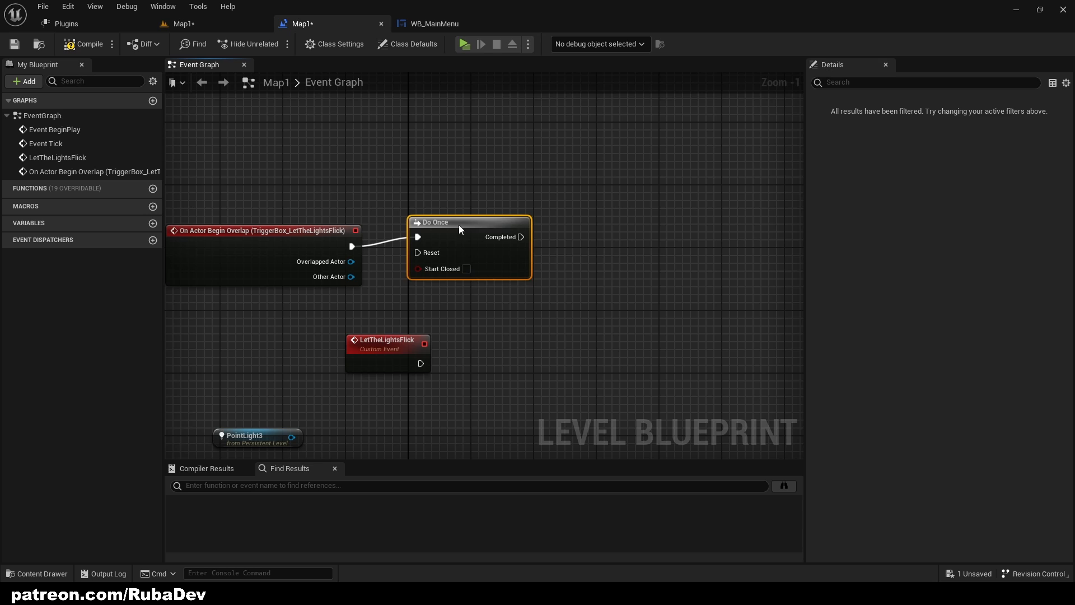
left_click_drag(523, 236, 651, 295)
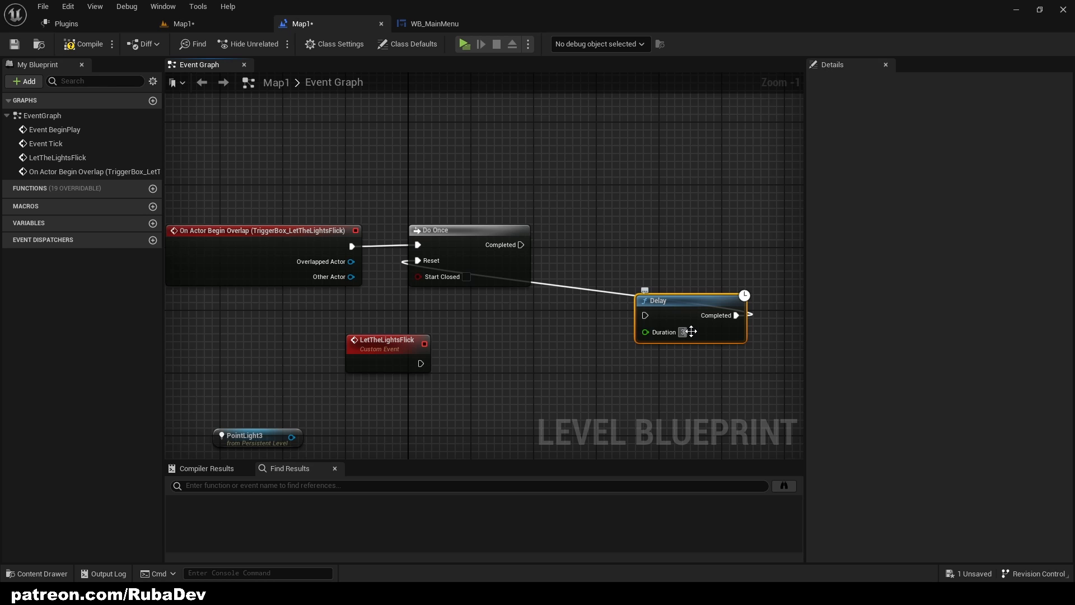
type("30.0")
type("let thel")
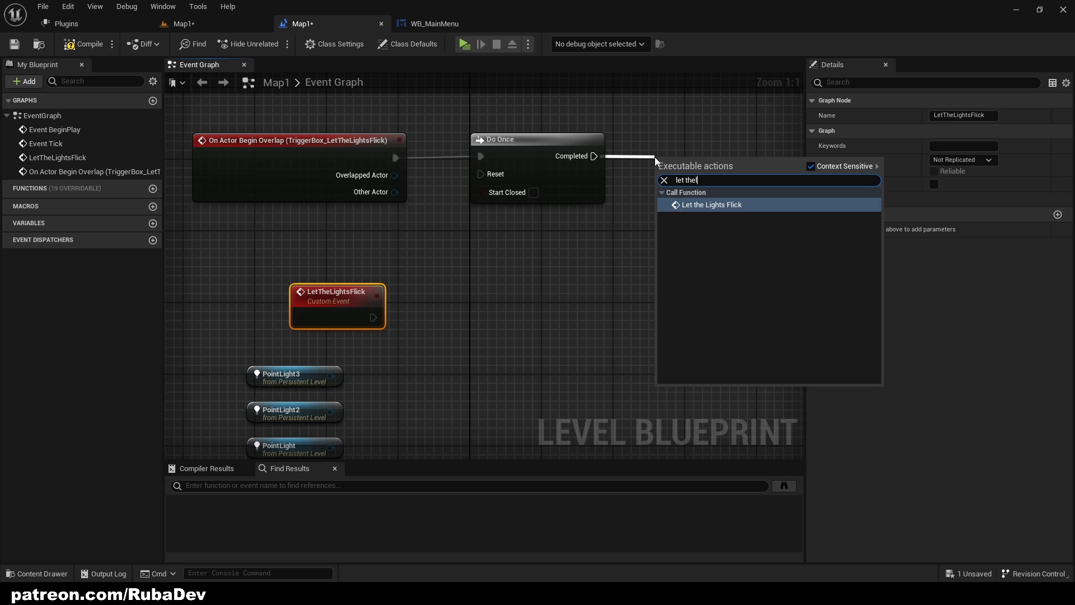
left_click(708, 204)
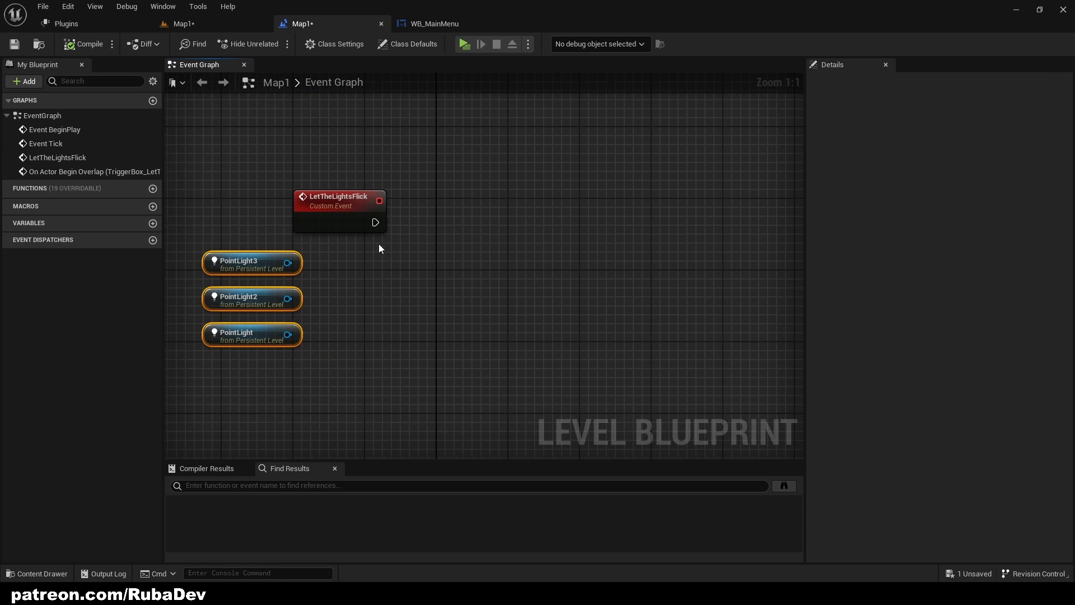
Step: Add a Set Intensity node targeting PointLight3's light component
left_click_drag(375, 222, 437, 228)
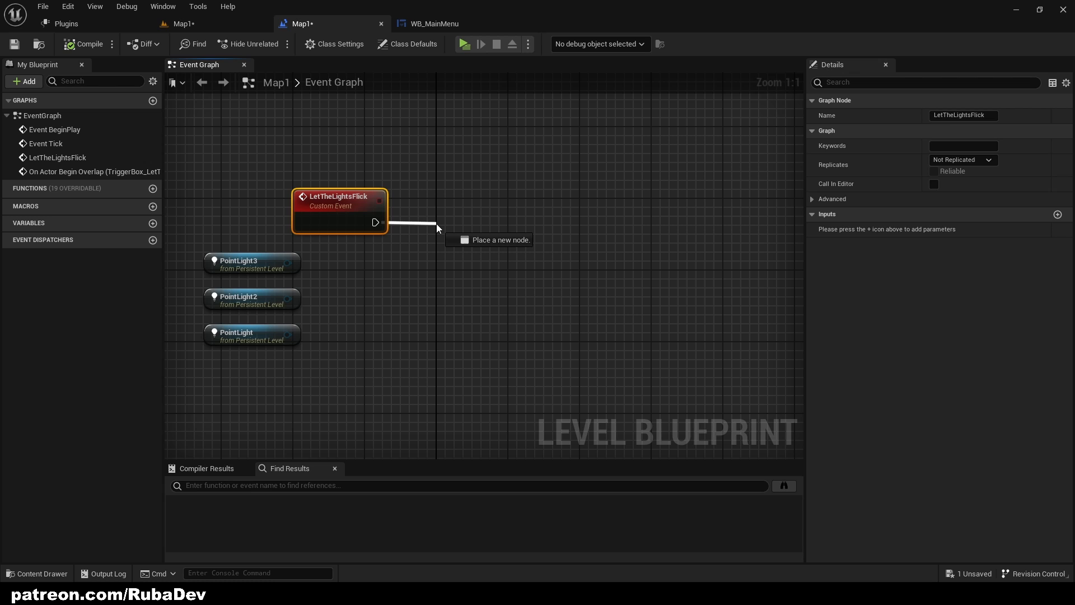
left_click_drag(252, 263, 422, 190)
type("get lig")
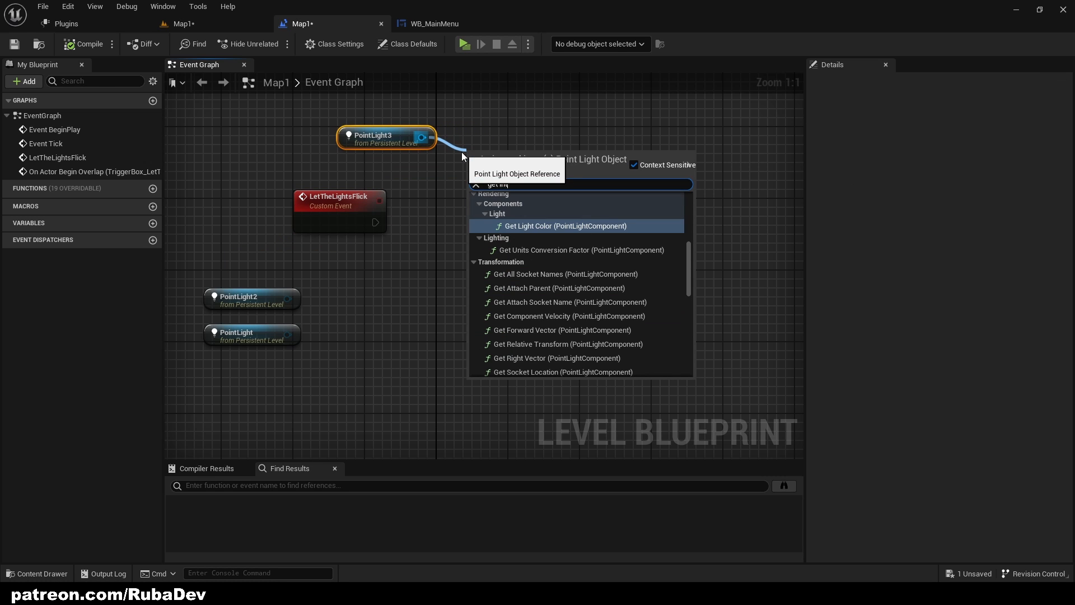
type("Set Intensity")
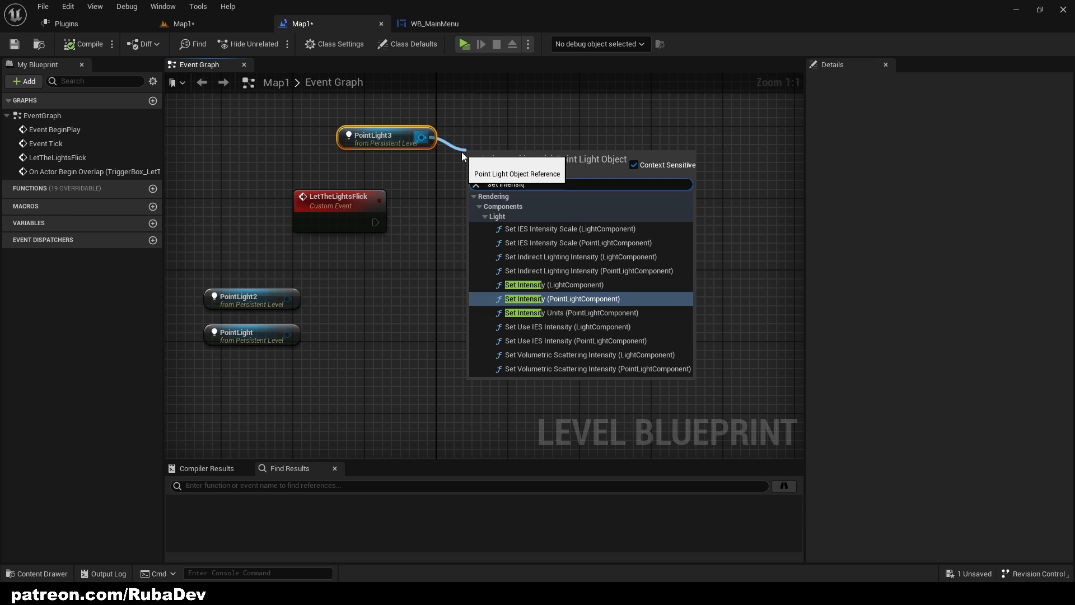
type("set intensity")
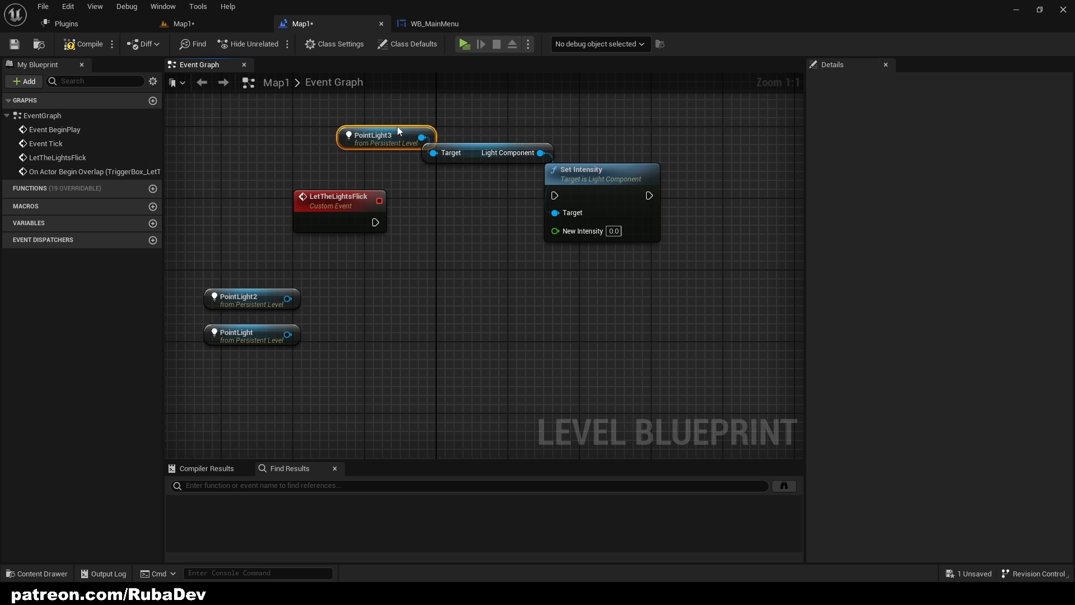
Step: Add a Random Float in Range node with Min 3500 and Max 5000
left_click_drag(387, 135, 477, 127)
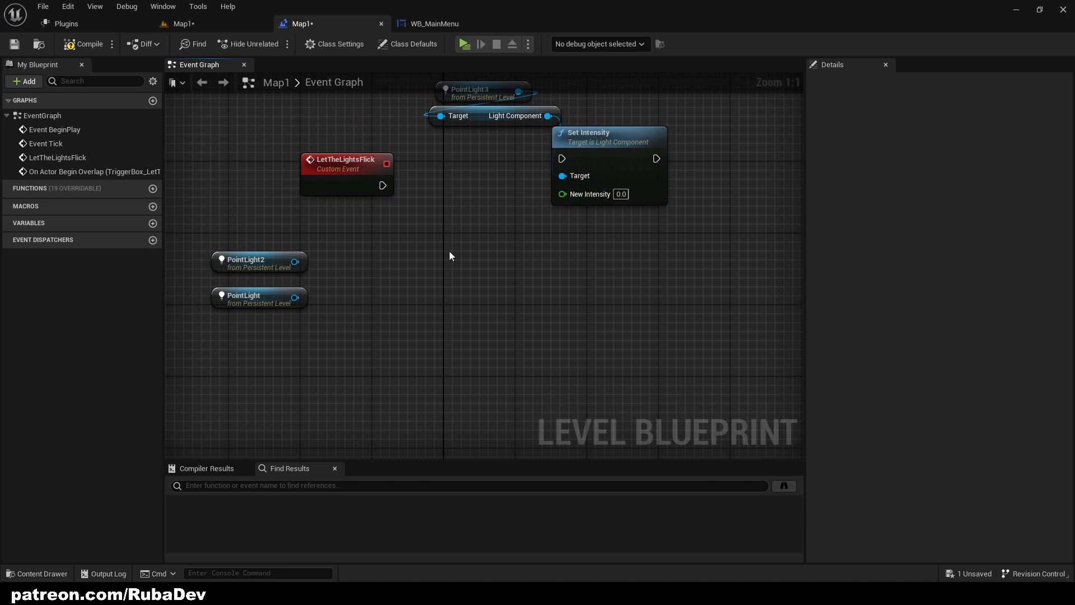
type("rando minteger")
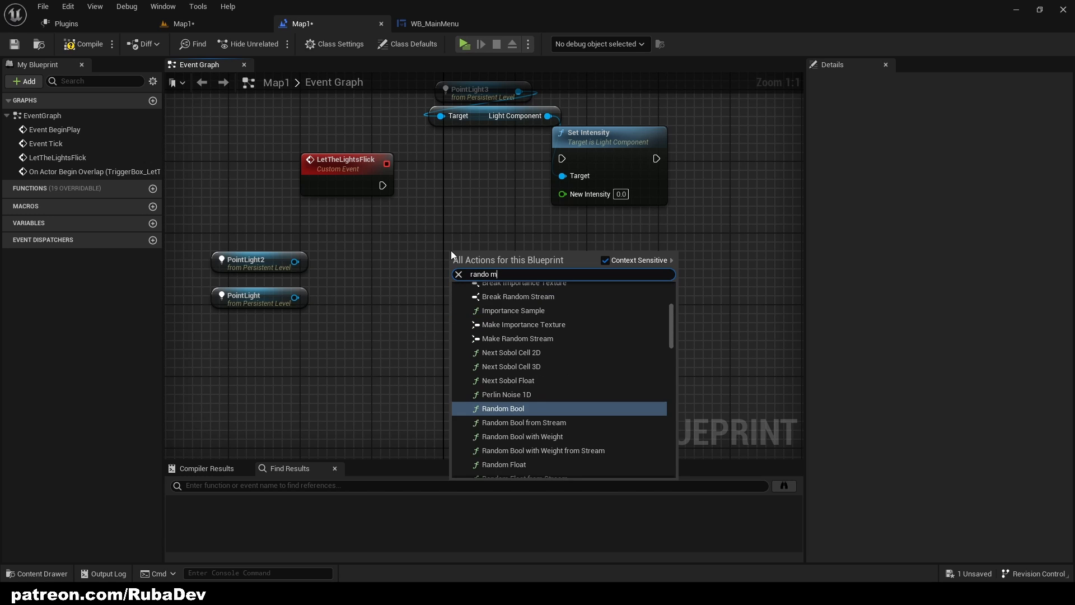
type("float")
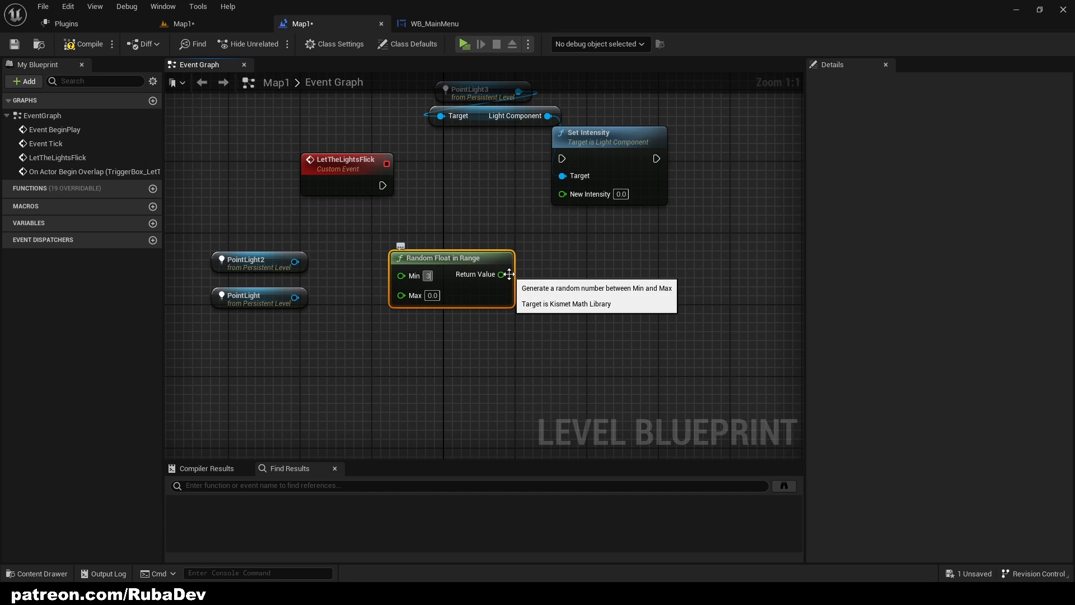
type("3500")
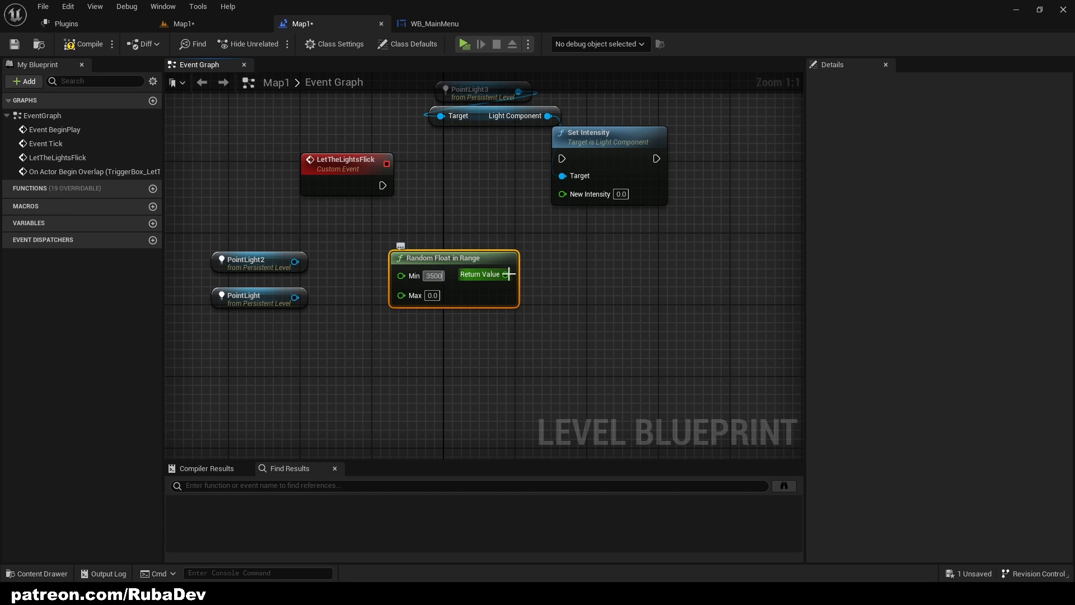
type("5000")
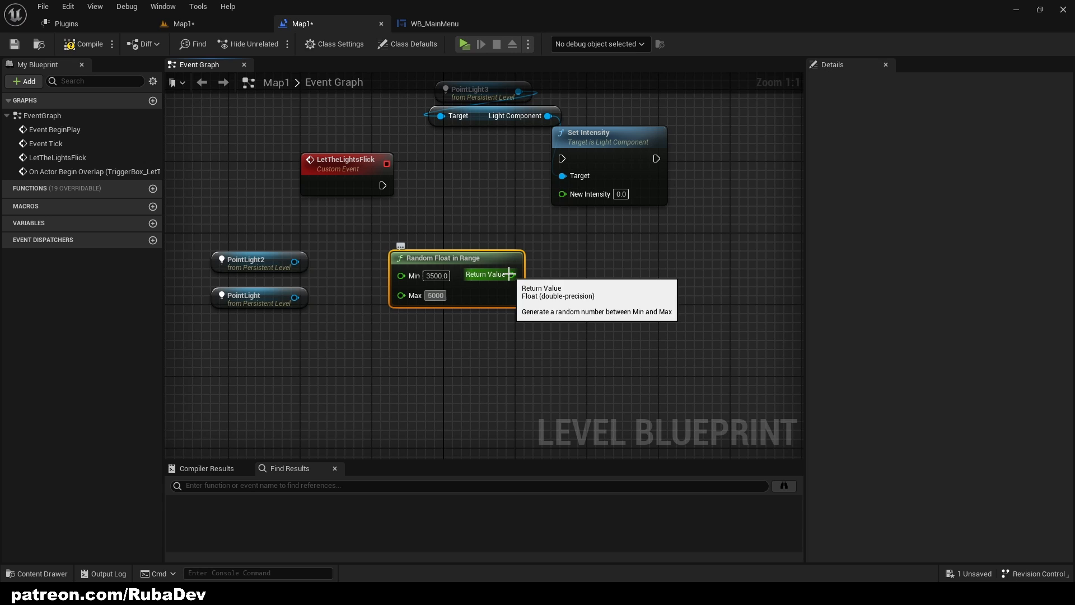
left_click_drag(513, 274, 562, 195)
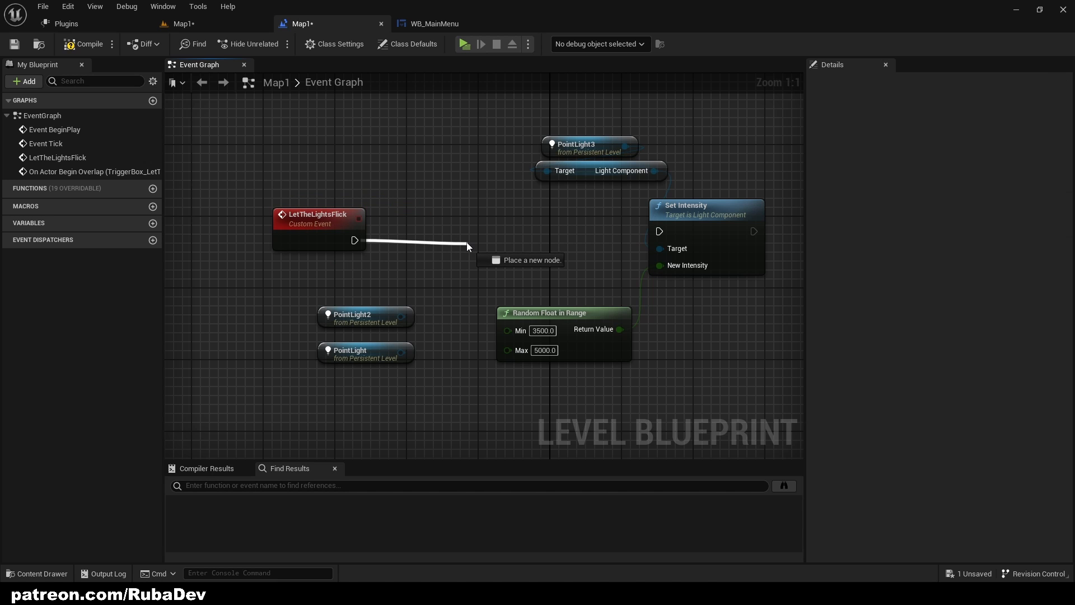
Step: Route LetTheLightsFlick through a 0.2 s Retriggerable Delay into Set Intensity, looping back
left_click(522, 259)
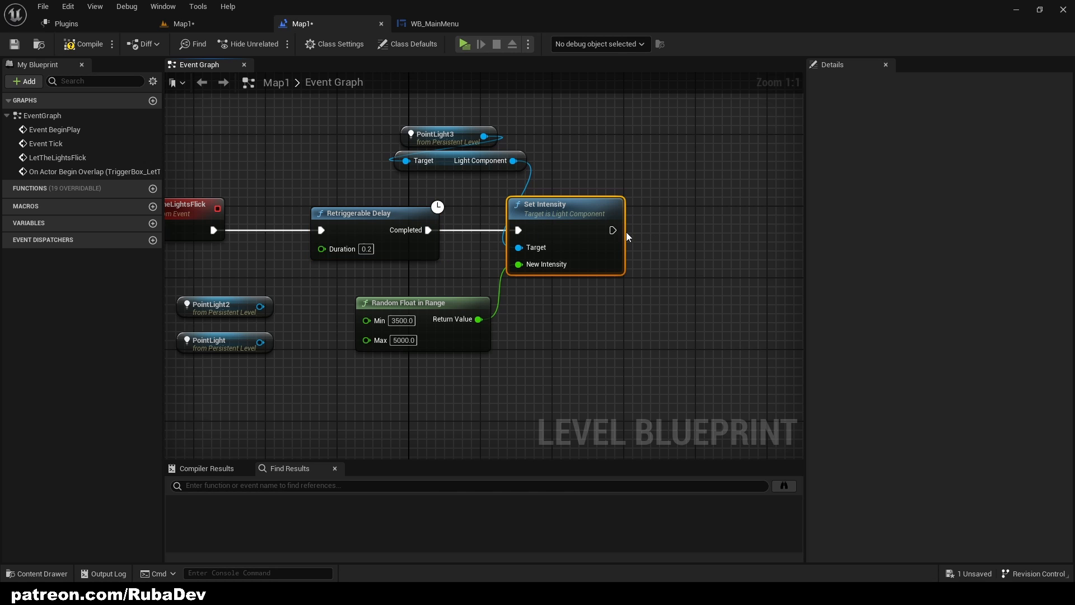
left_click_drag(558, 204, 552, 205)
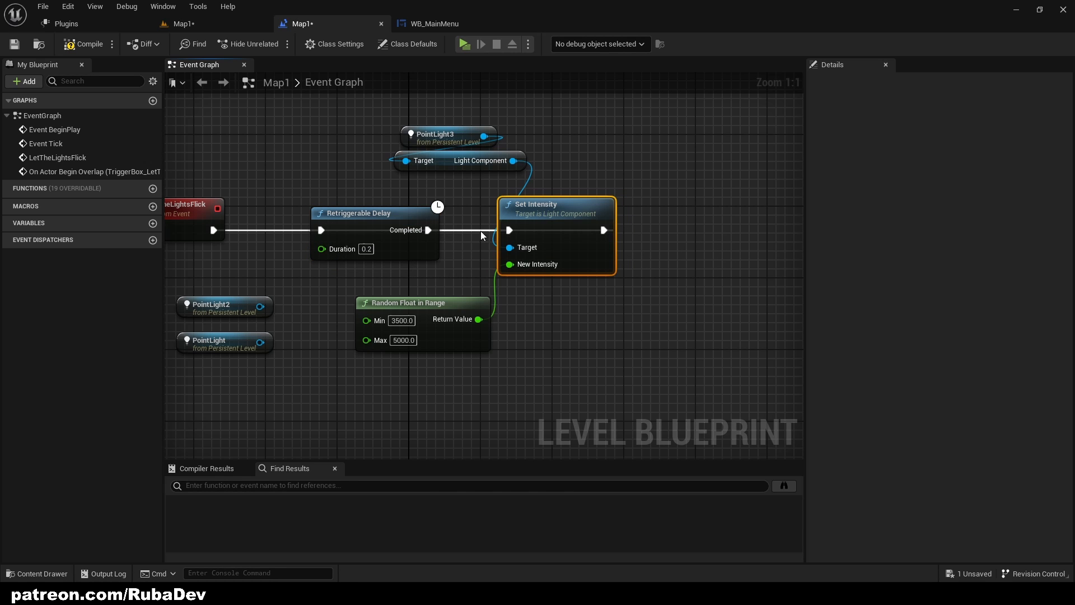
left_click_drag(557, 204, 572, 231)
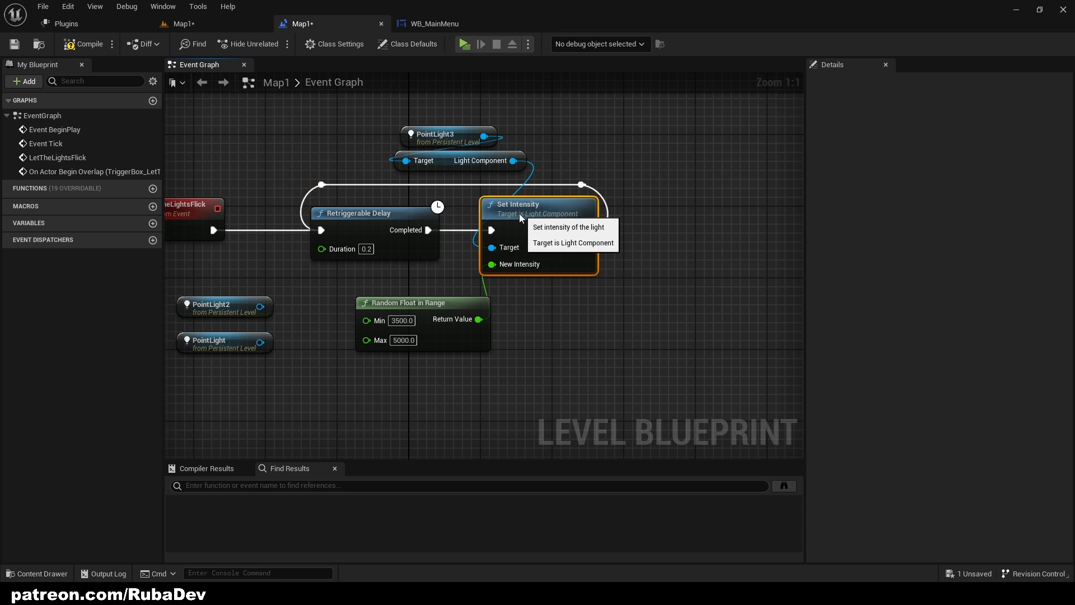
mouse_move(464, 45)
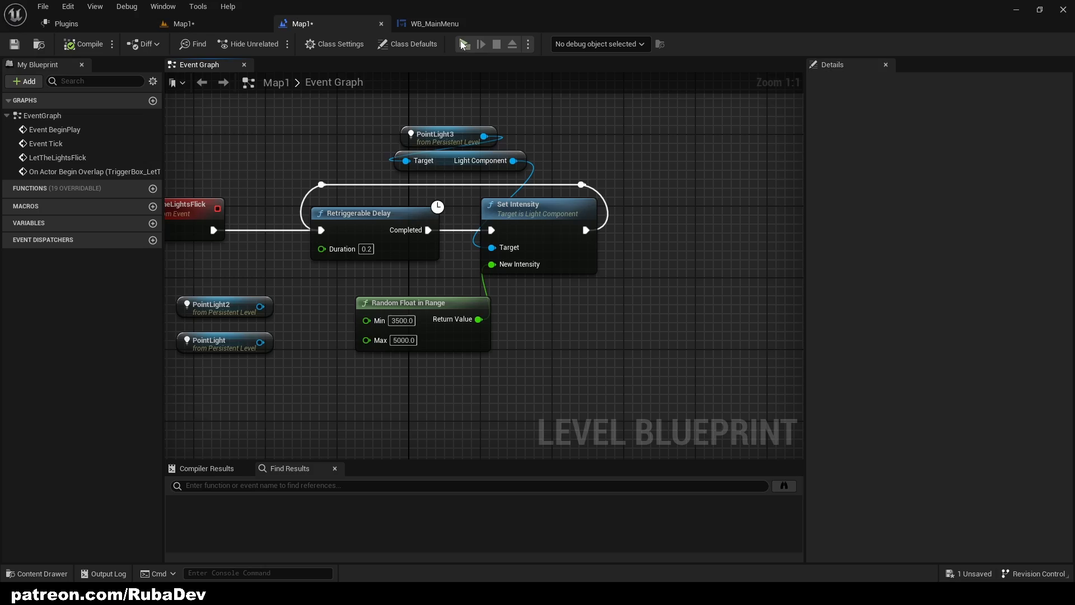
Step: Play-test the flicker, then select PointLight3 and show all its Details properties
left_click(481, 43)
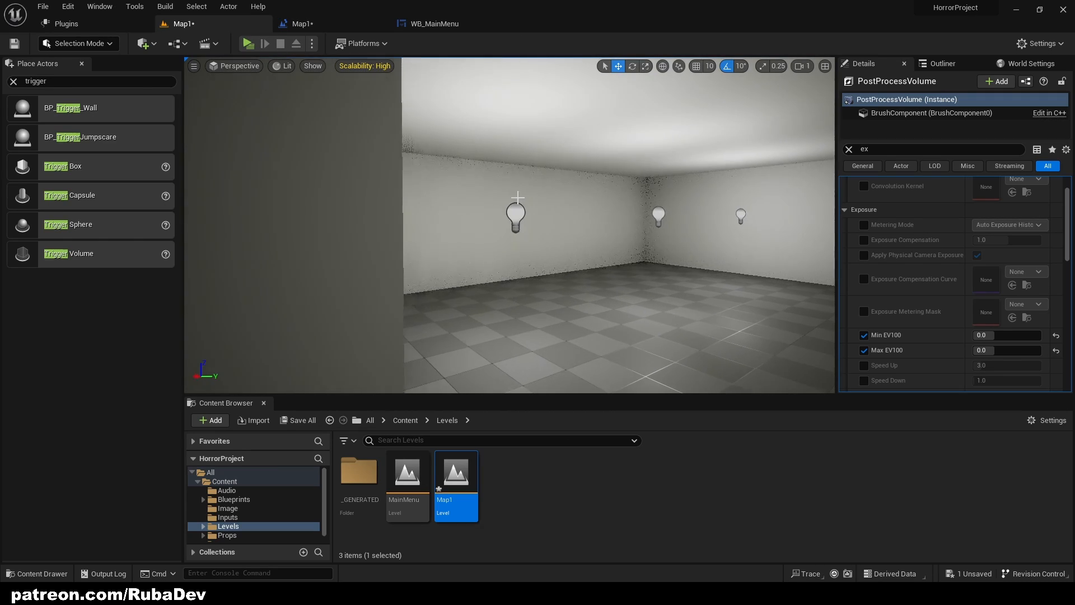
left_click(516, 217)
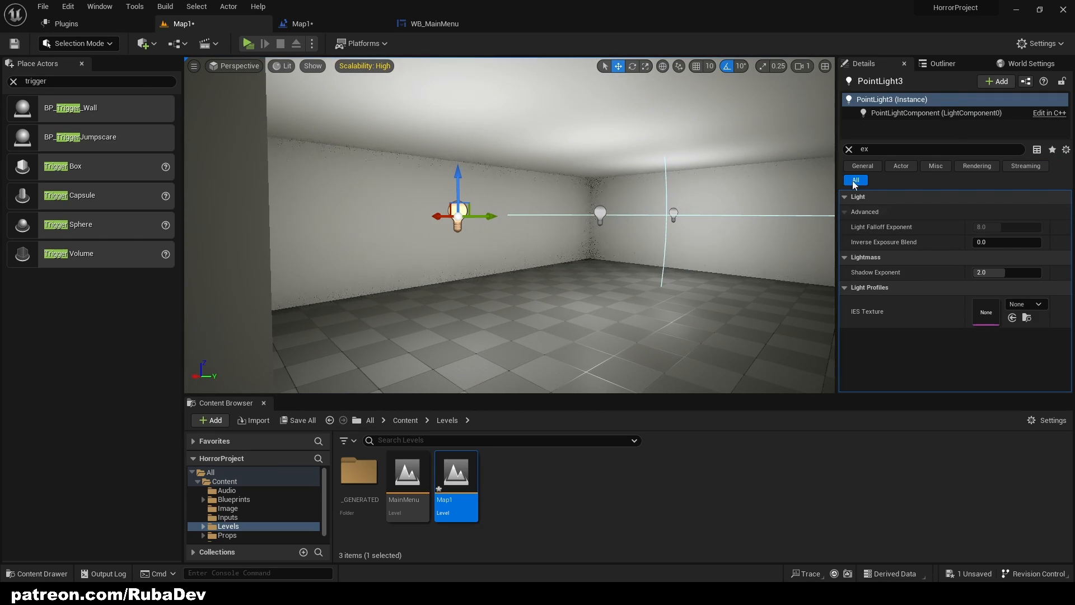
left_click(849, 149)
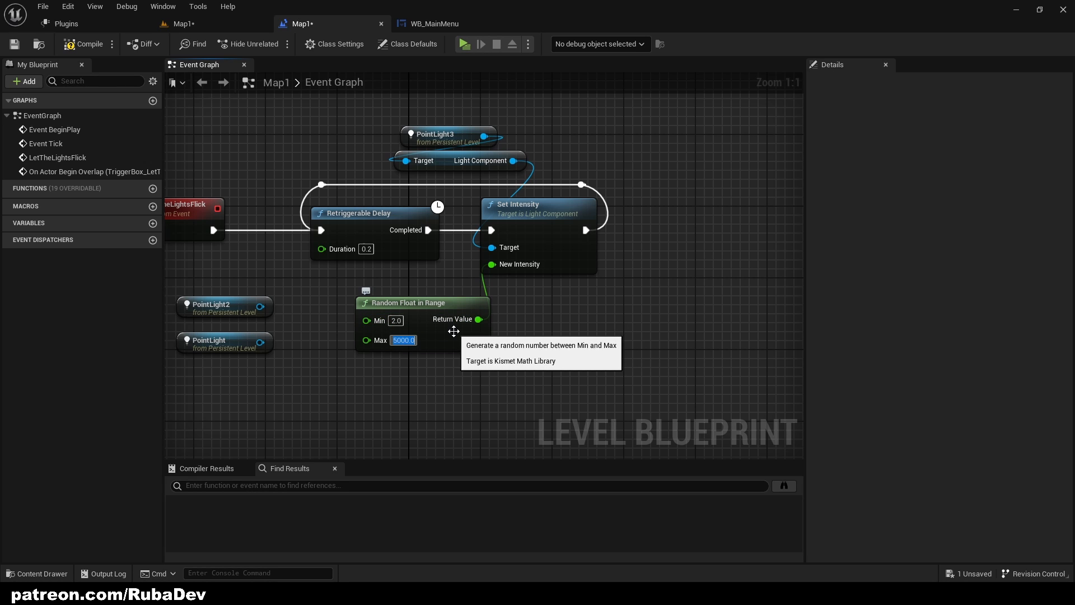
Step: Set Random Float in Range Max to 8.0, giving a 2.0–8.0 range
type("8.0")
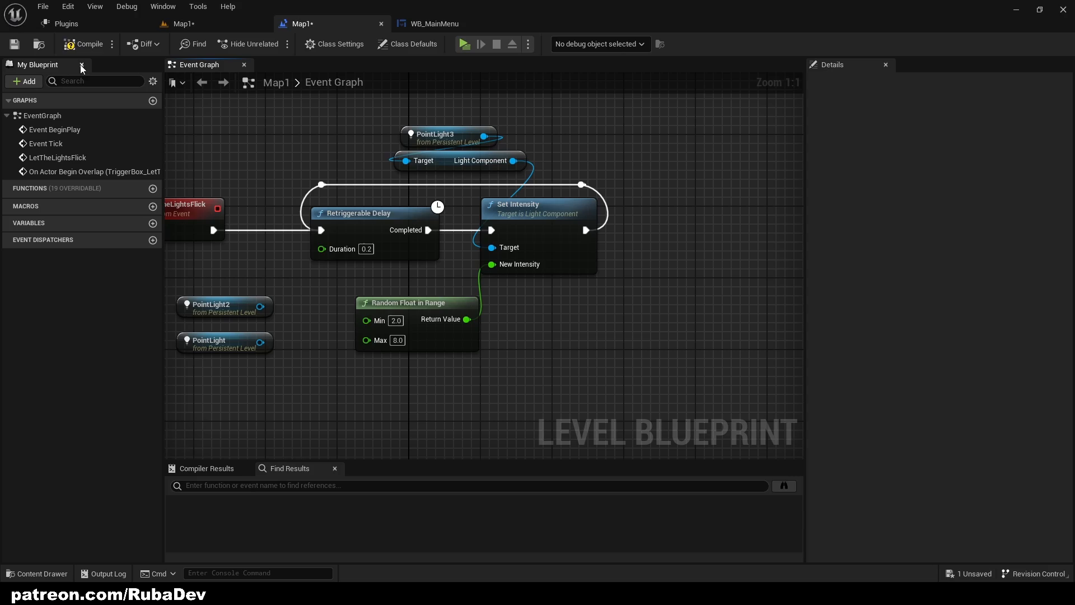
left_click(463, 43)
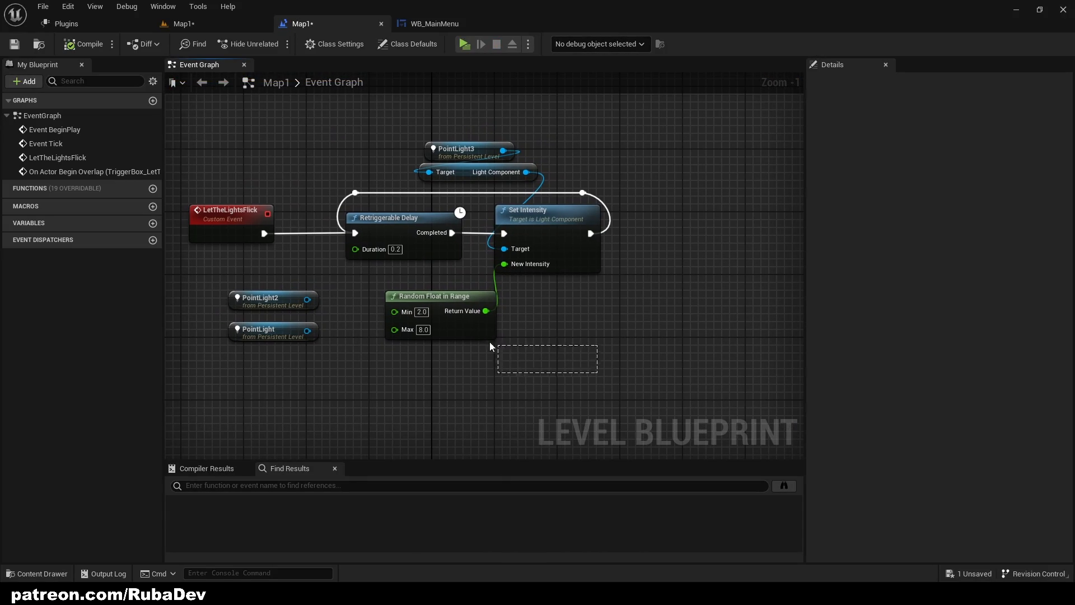
Step: Add PointLight2 and PointLight light components and chain three Set Intensity nodes
left_click_drag(430, 296, 480, 374)
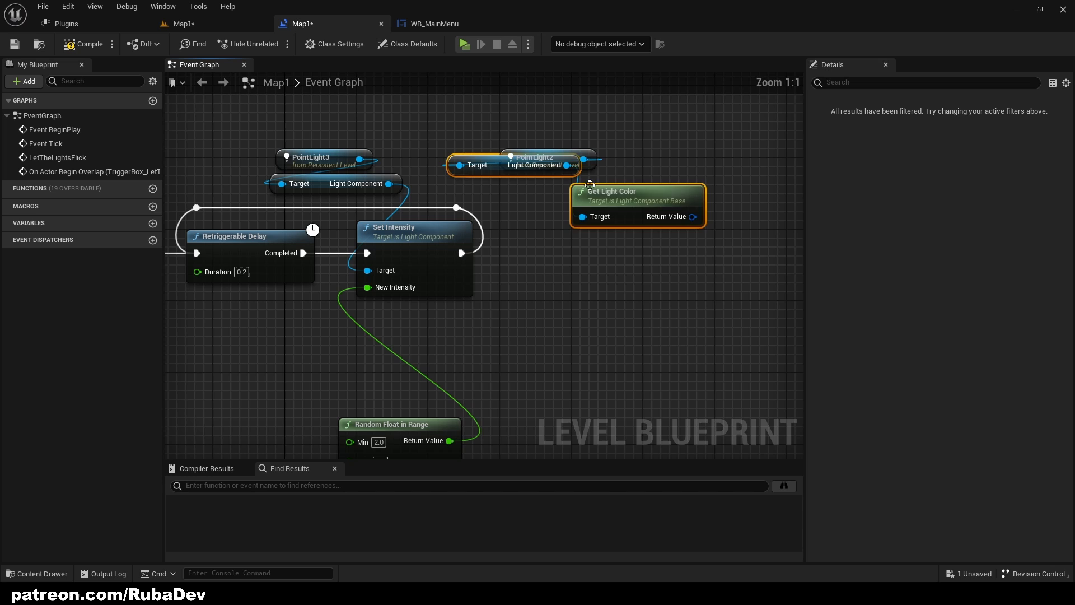
left_click_drag(576, 164, 590, 185)
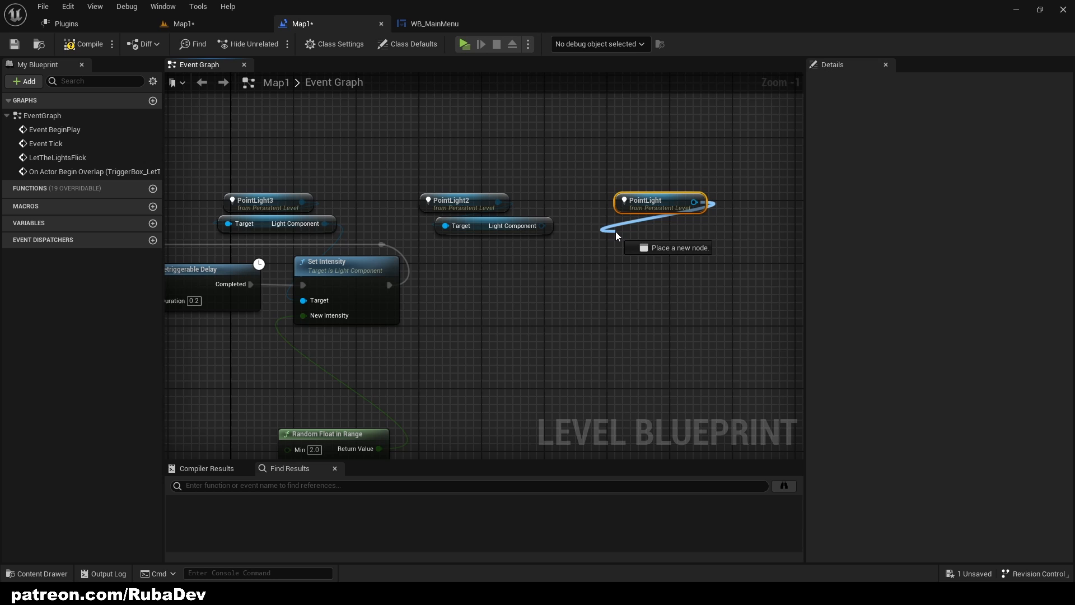
type("get light comp")
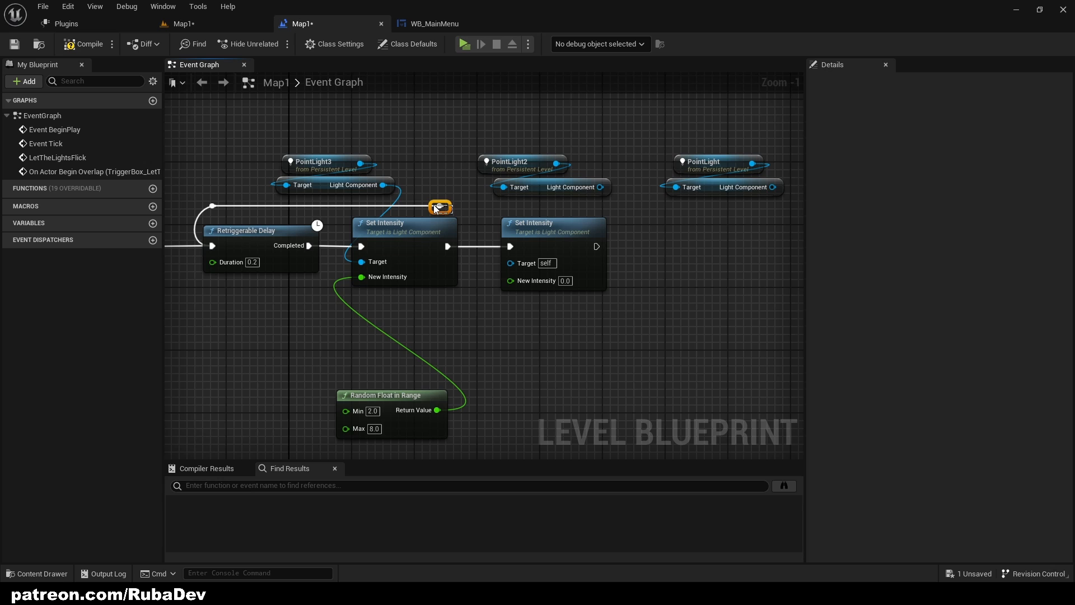
left_click(552, 223)
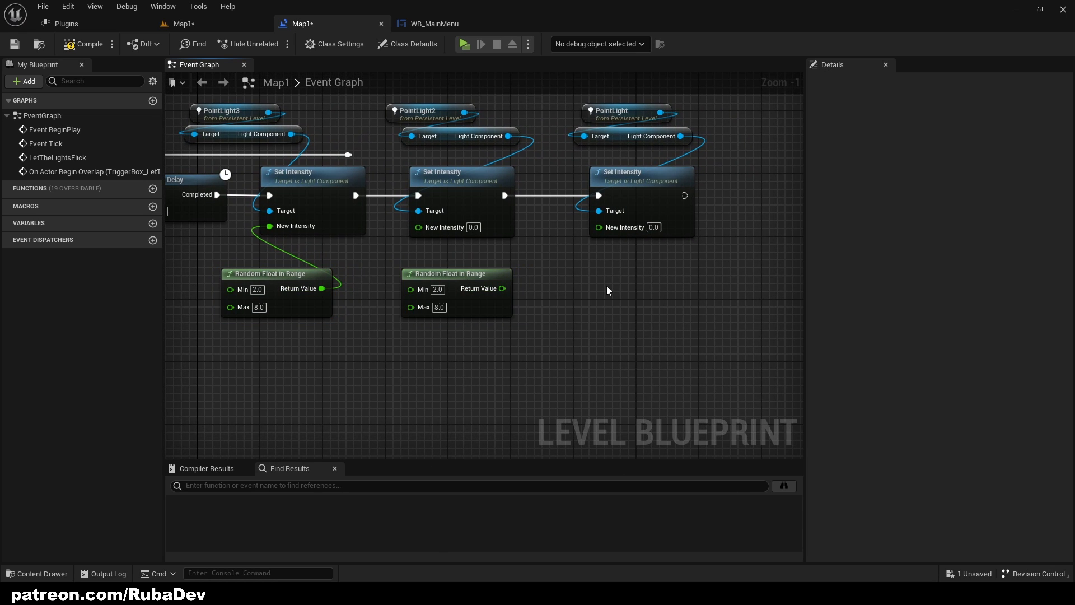
Step: Promote Delay duration to a 'Speed of light flickering' variable and reroute the loop wire
left_click(276, 273)
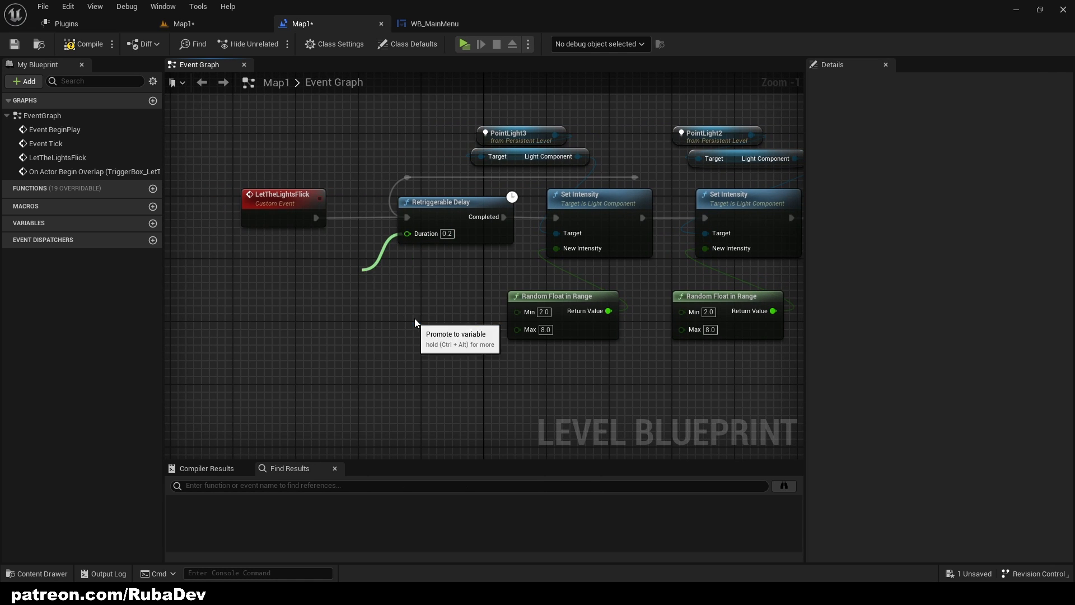
left_click(456, 339)
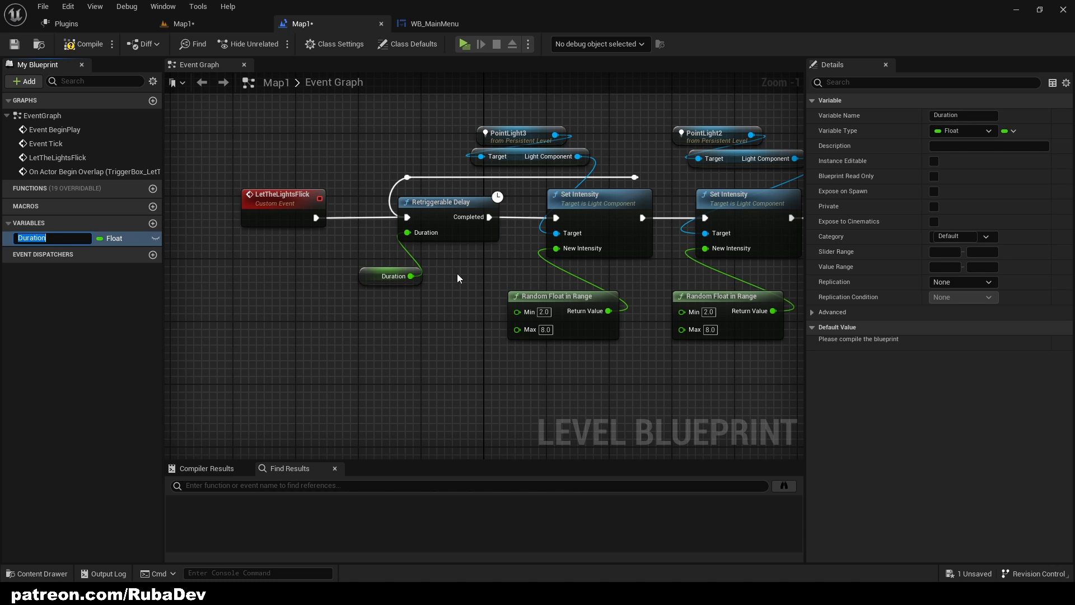
type("Speed of light flickering")
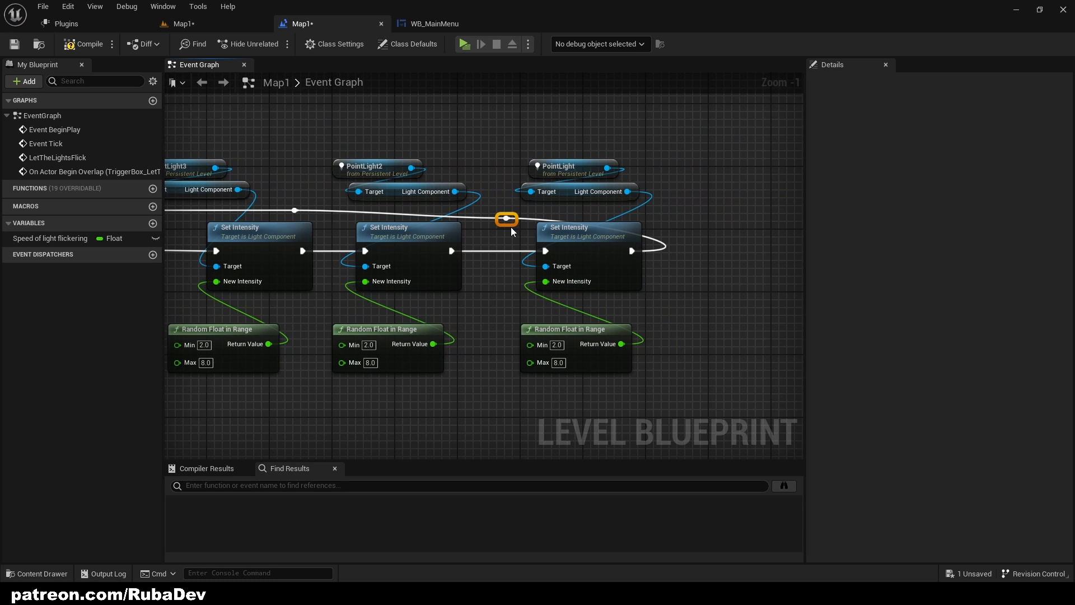
left_click_drag(506, 220, 631, 211)
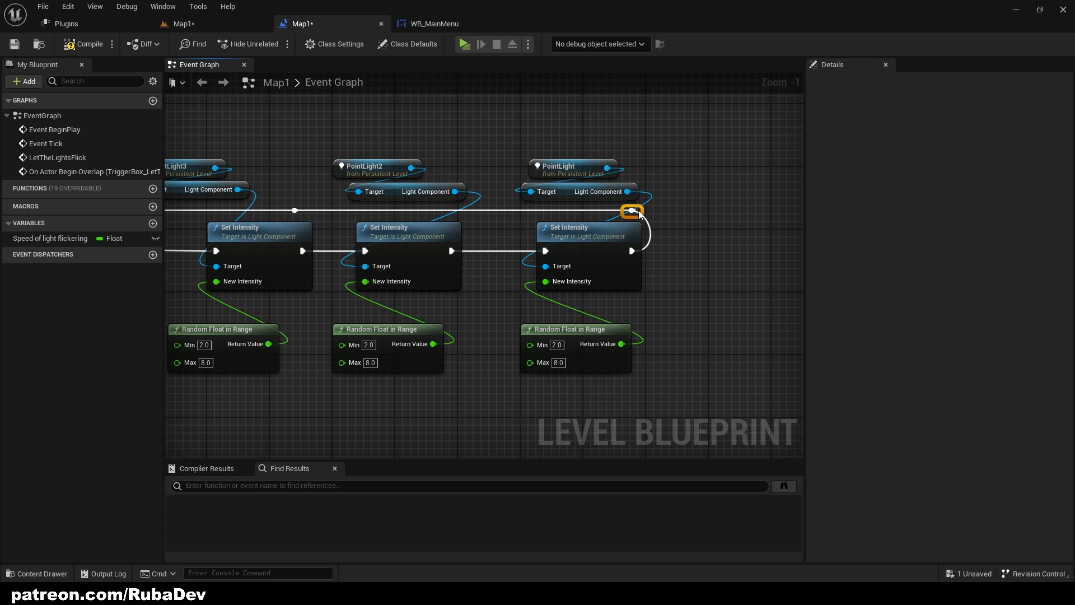
scroll("down", 3)
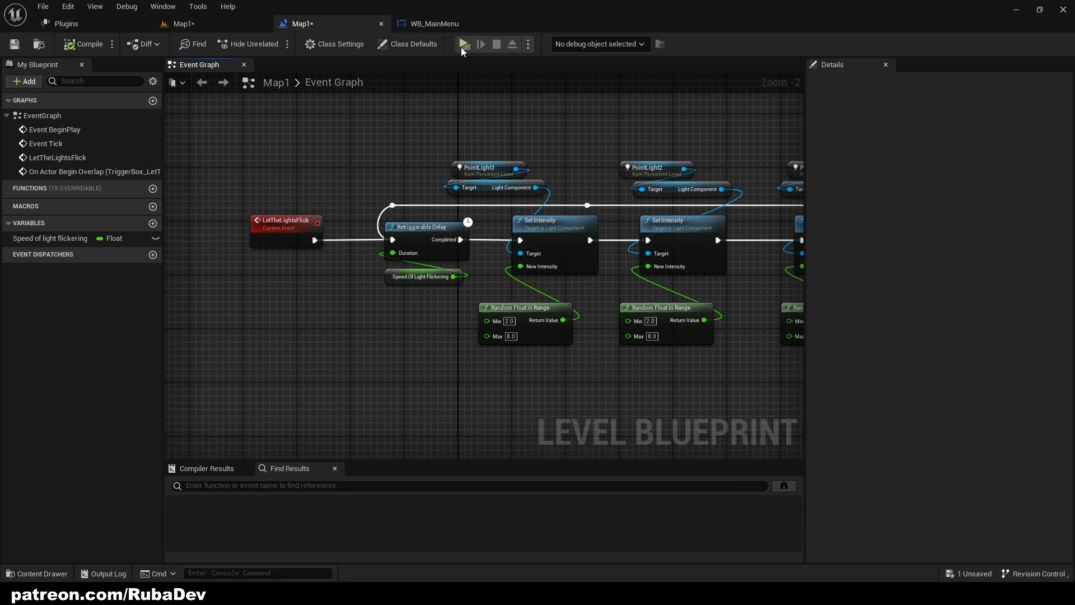
Step: Tune the first Random Float range with play tests, settling on 0.2 to 0.8
left_click(462, 43)
type("4")
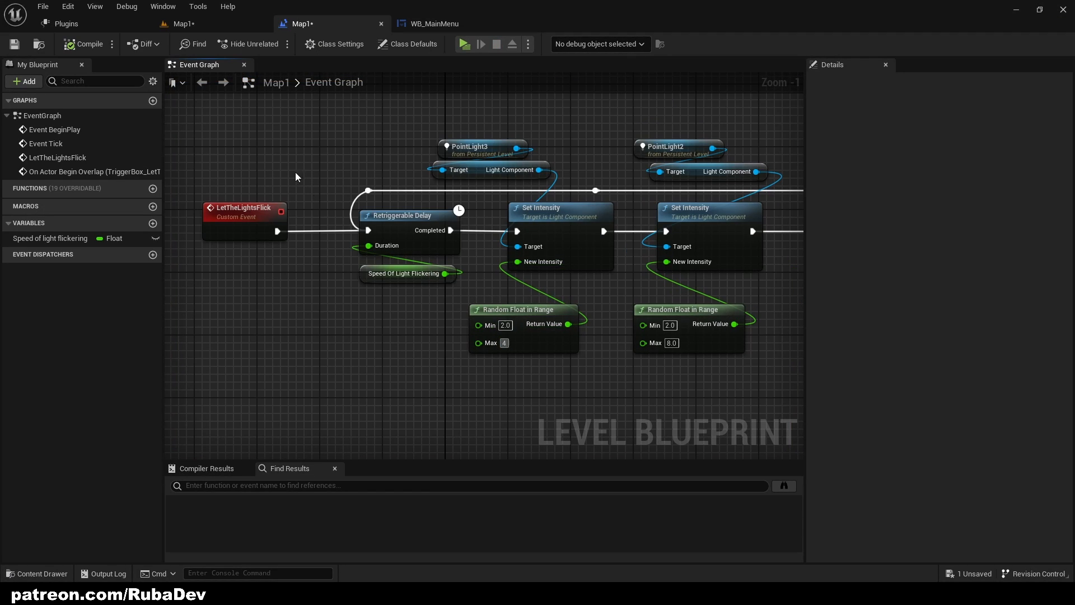
left_click(464, 44)
type("2")
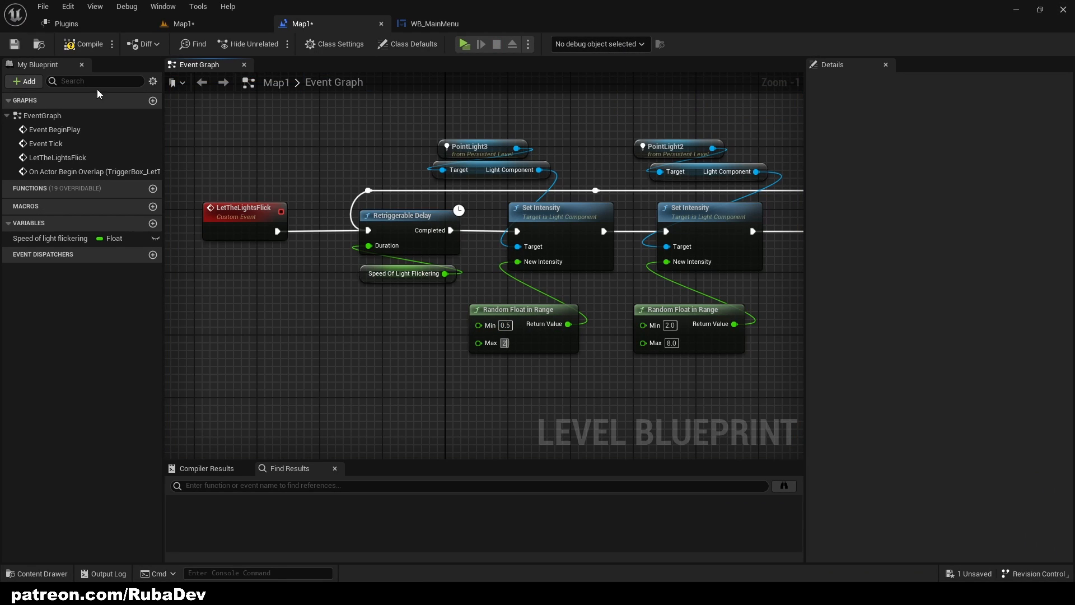
left_click(480, 44)
type("0.8")
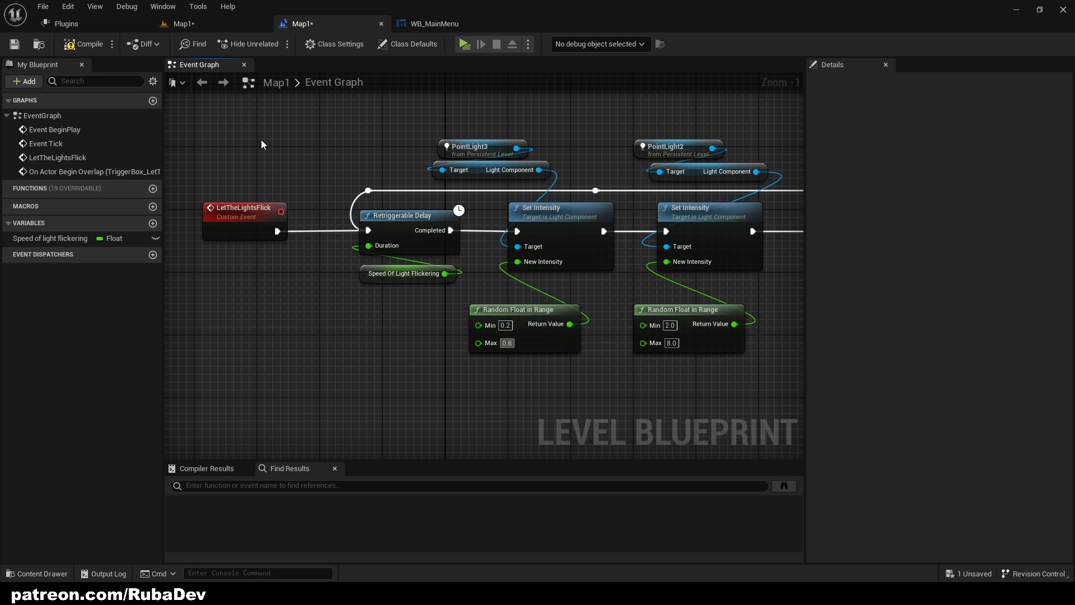
left_click(463, 44)
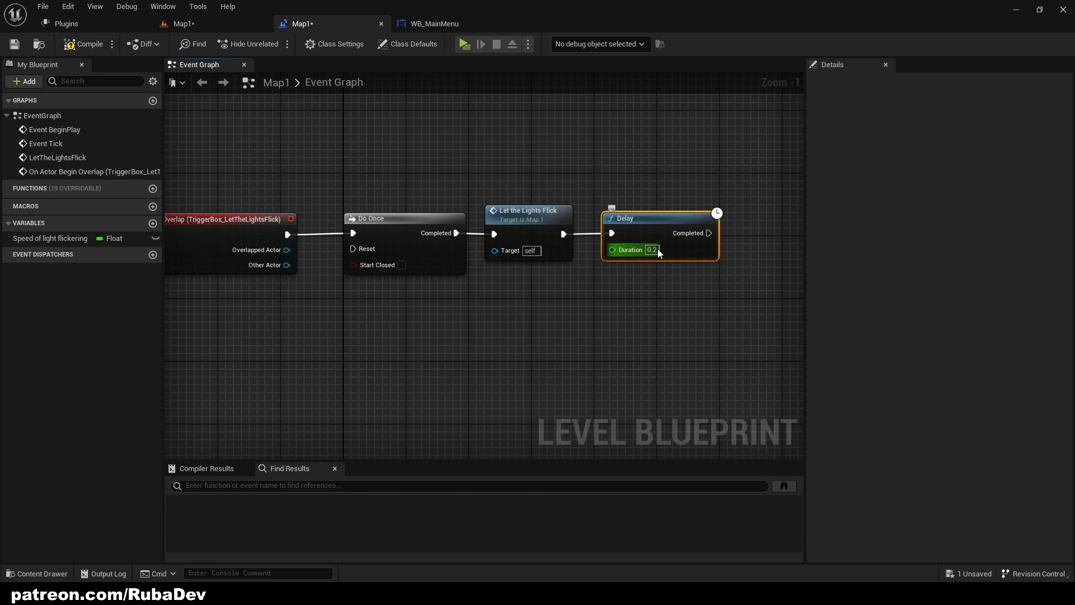
Step: Give the Delay after Let the Lights Flick a duration of 5.0
type("5.0")
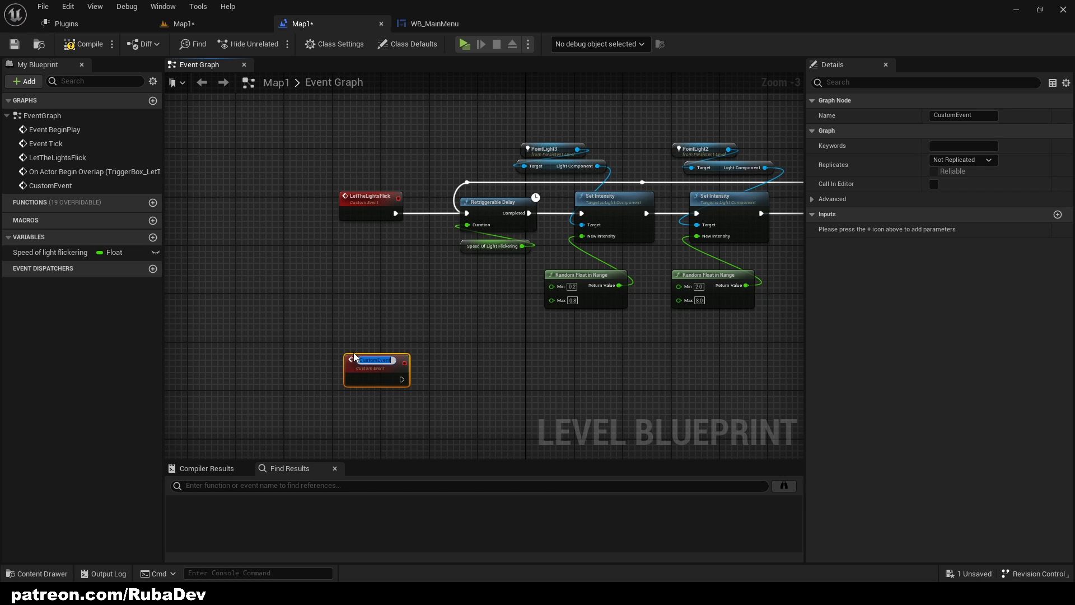
Step: Add a Turn Off Lights custom event chaining Set Visibility nodes for the lights
type("Turn O")
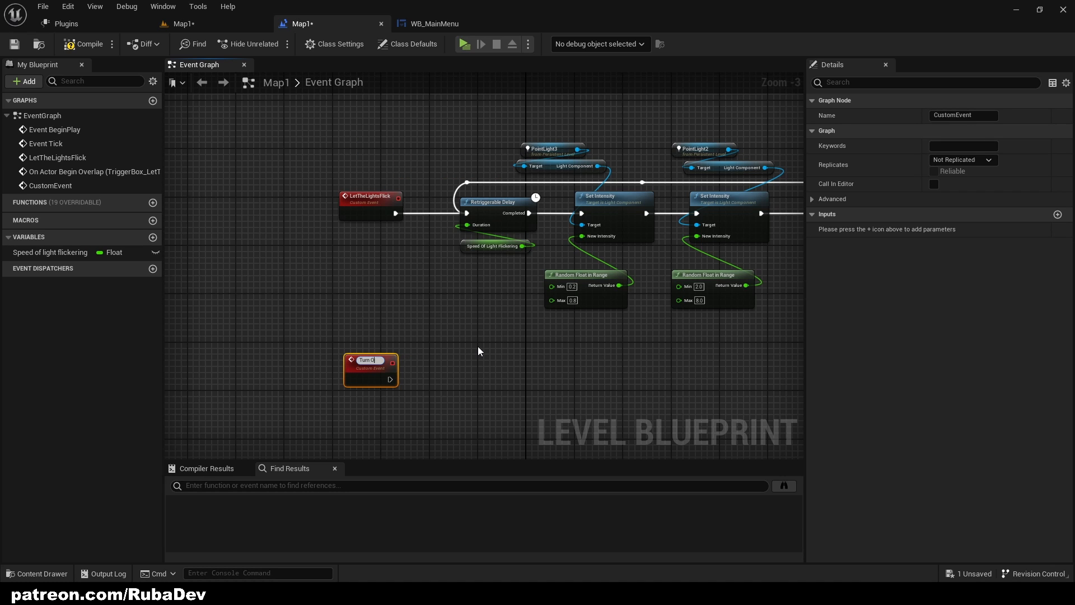
type("Turn Off Lights")
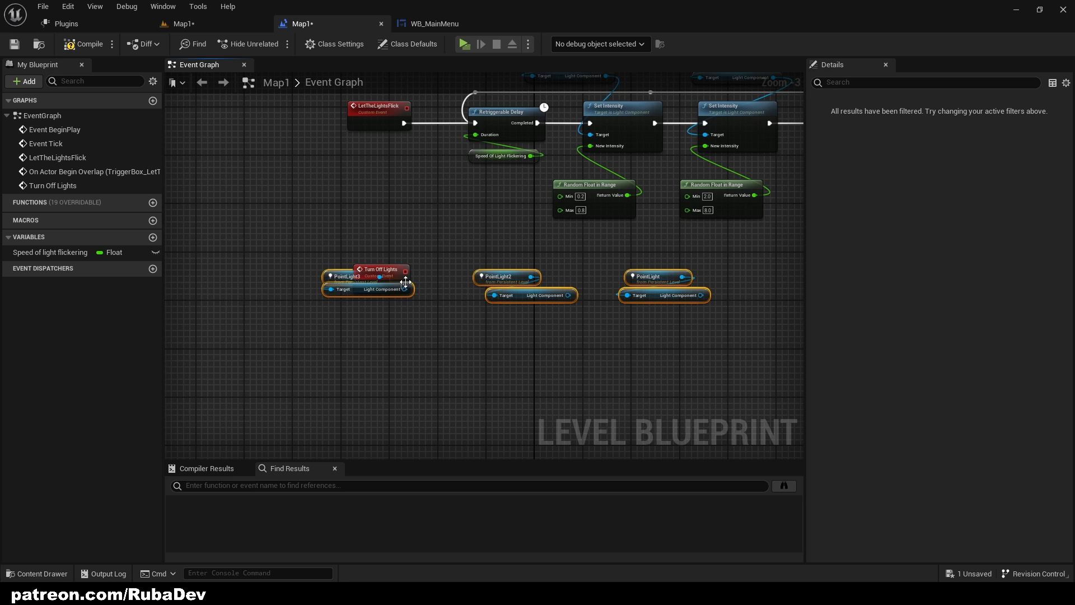
left_click_drag(380, 269, 278, 324)
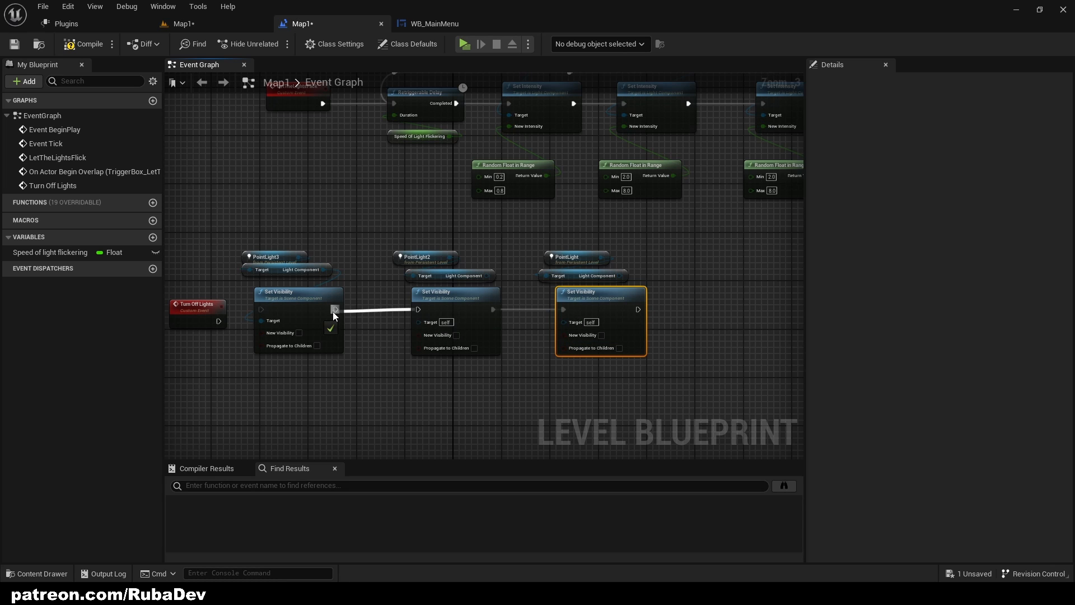
left_click(197, 300)
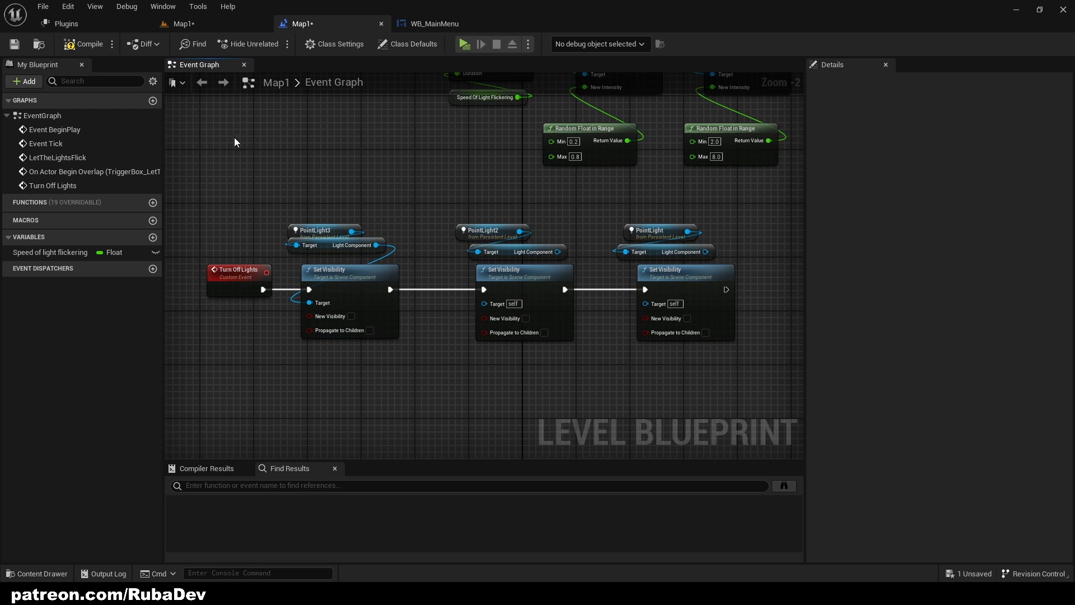
Step: Compile the level blueprint until target errors clear, then play-test the level
left_click(88, 43)
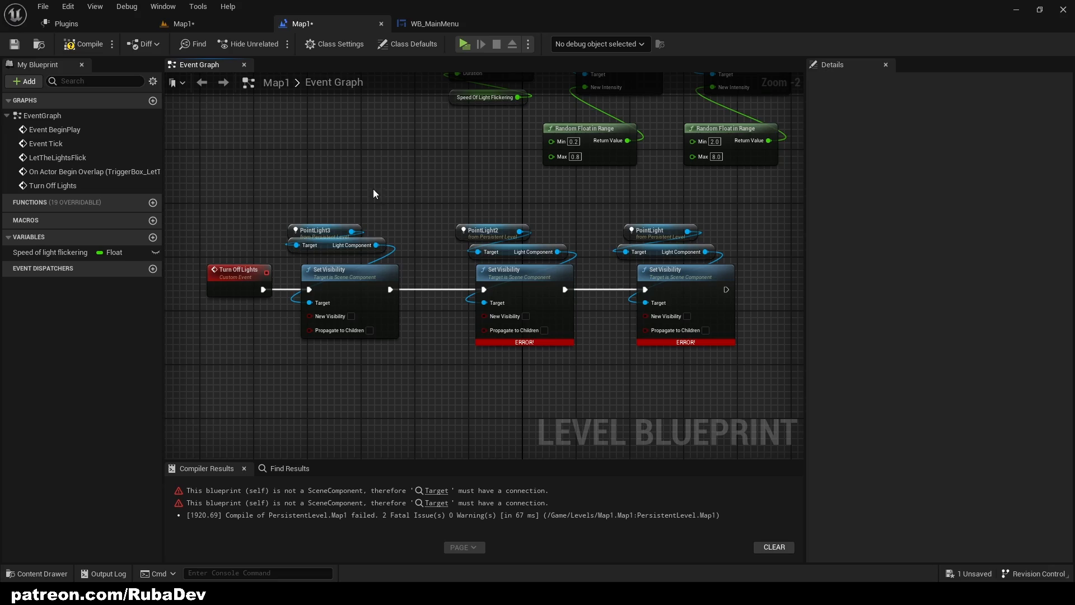
left_click(87, 44)
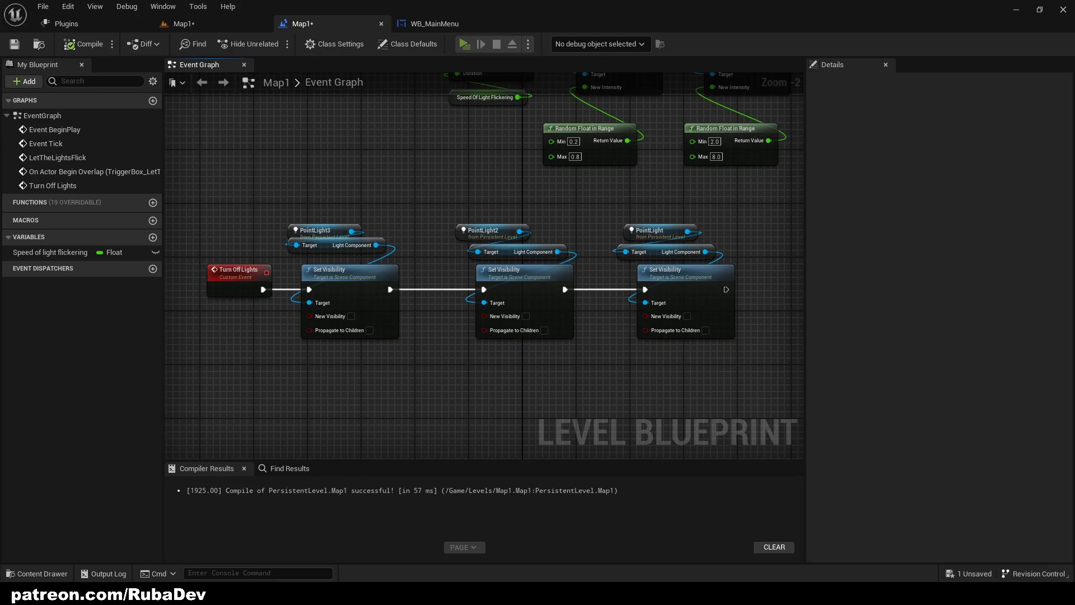
left_click(464, 44)
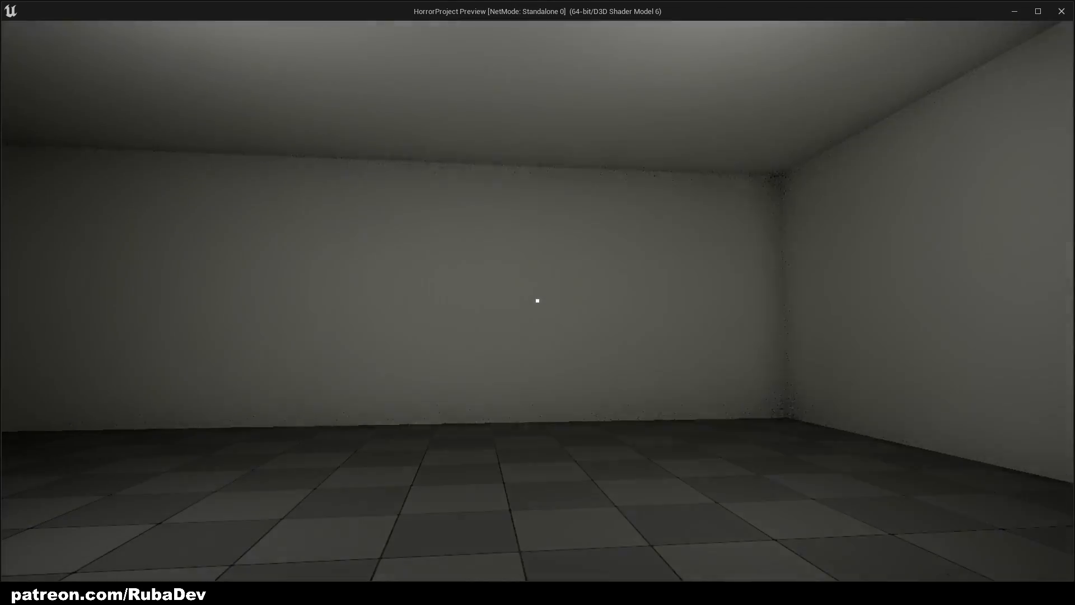
mouse_move(537, 300)
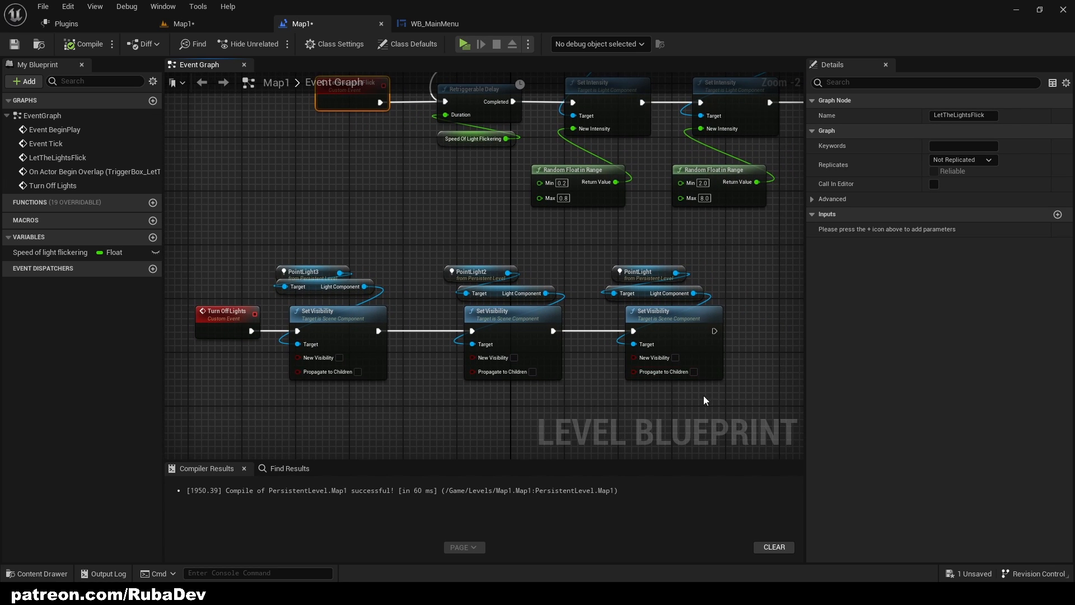
mouse_move(326, 287)
type("dest")
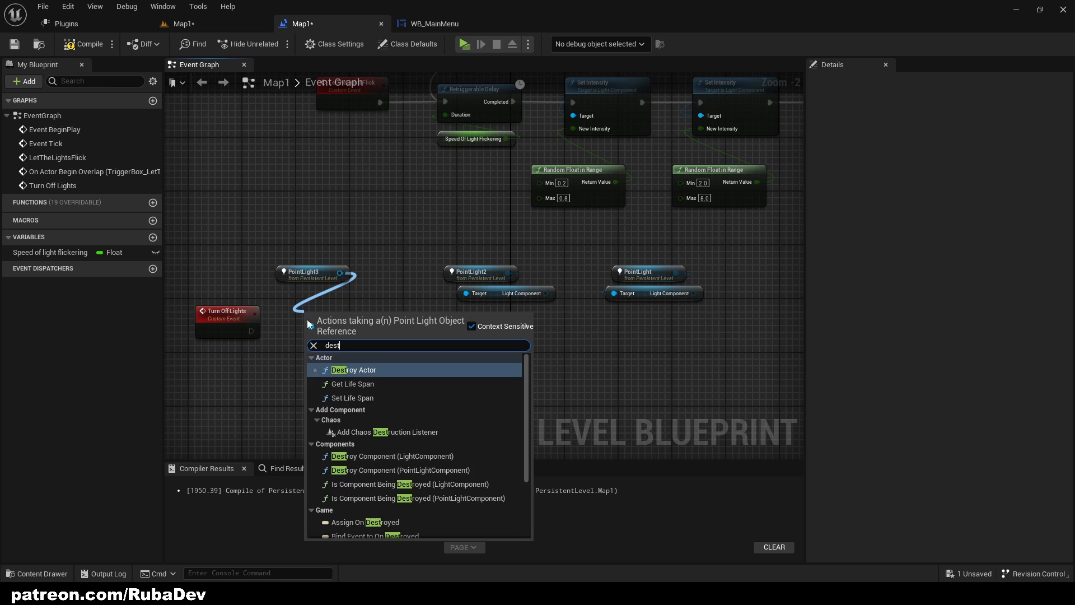
Step: Add a Destroy Actor node for PointLight3 in the Turn Off Lights chain
left_click(355, 369)
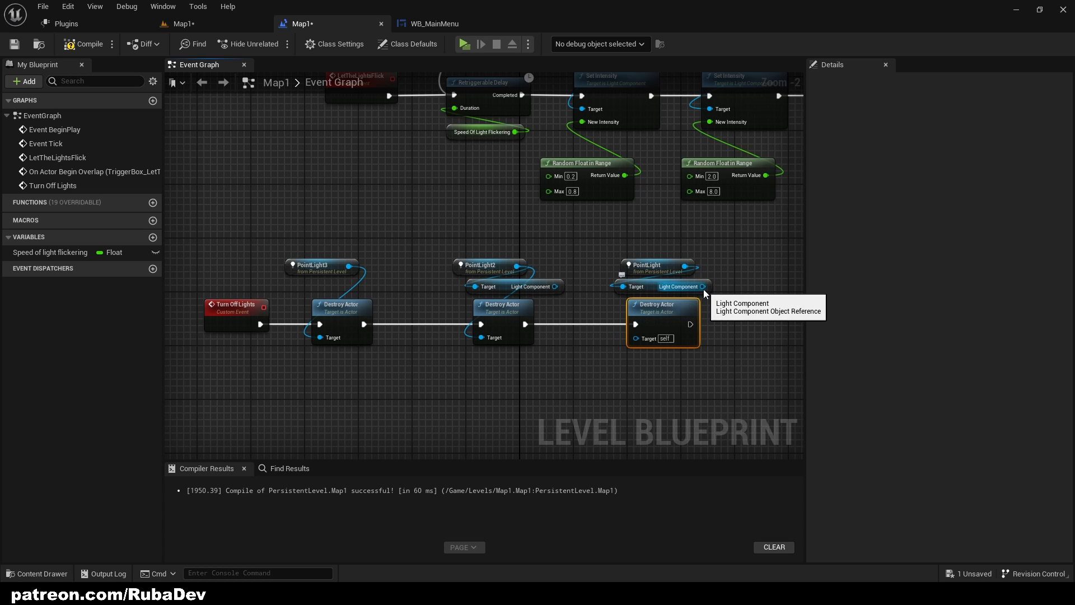
mouse_move(546, 291)
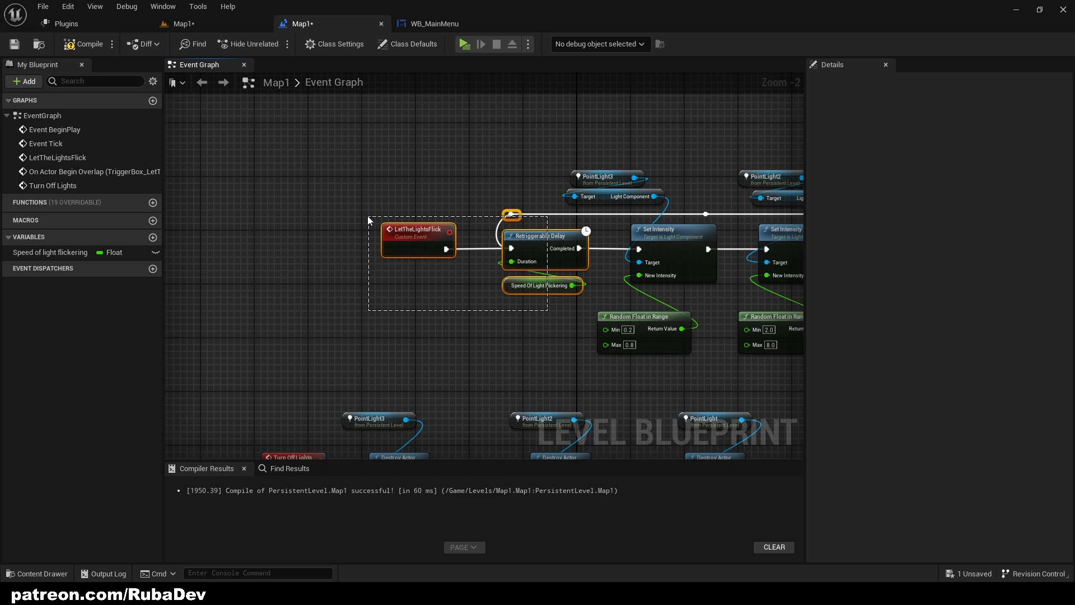
Step: Insert Is Valid checks after LetTheLightsFlick, wiring PointLight3 in, then play-test
left_click_drag(416, 233, 277, 230)
type("is valid")
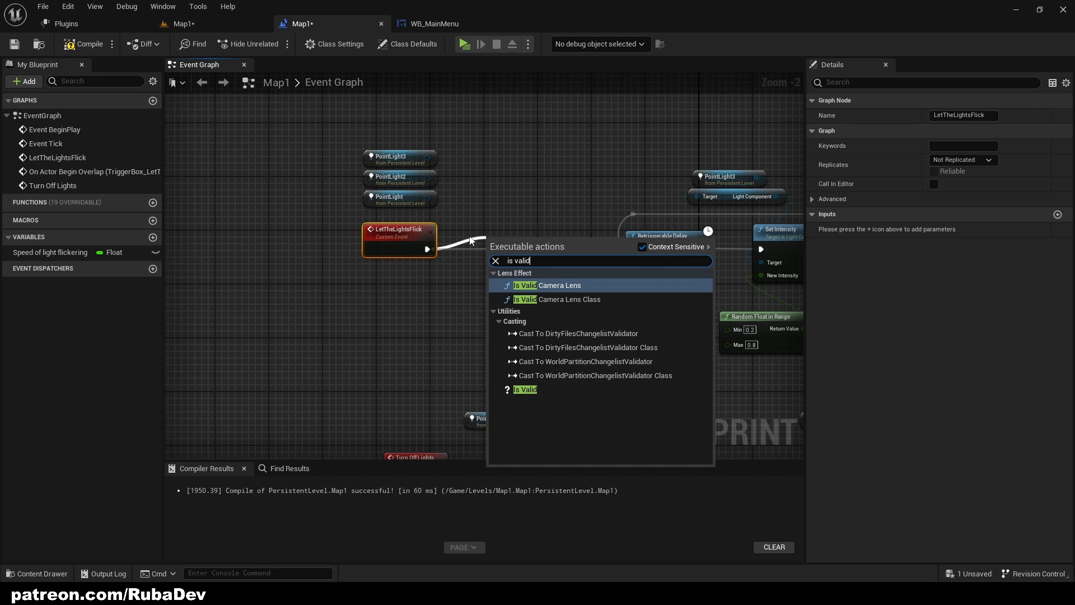
left_click(525, 388)
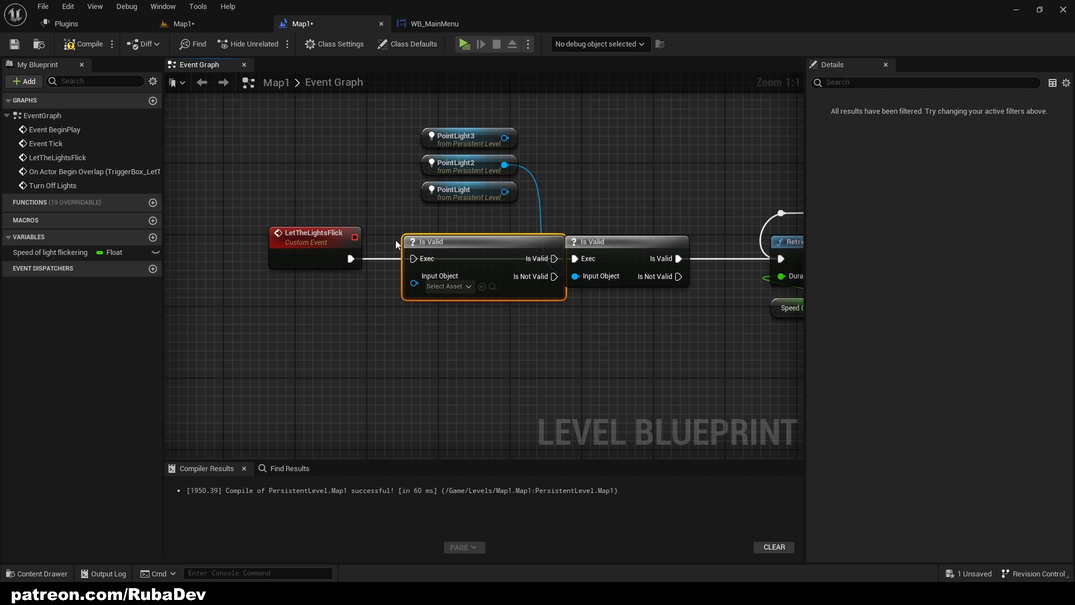
left_click(315, 238)
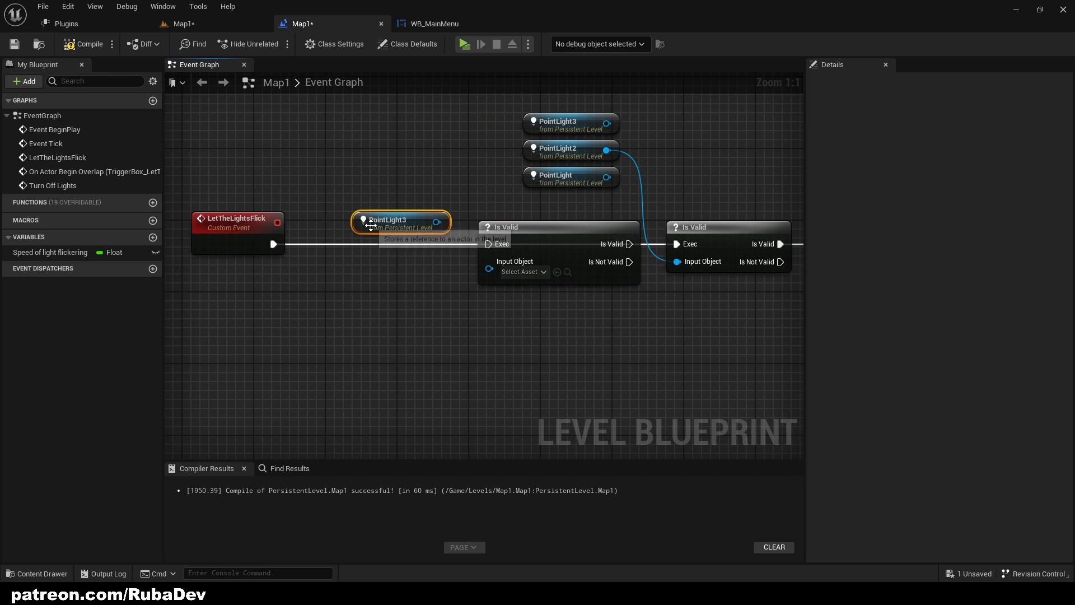
left_click_drag(401, 220, 320, 185)
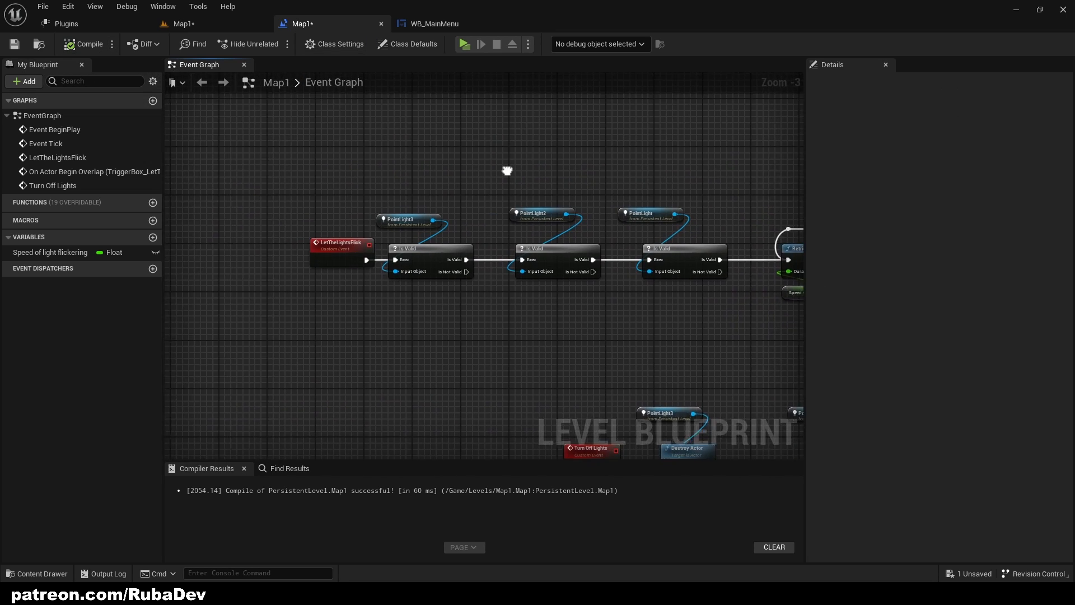
left_click(464, 44)
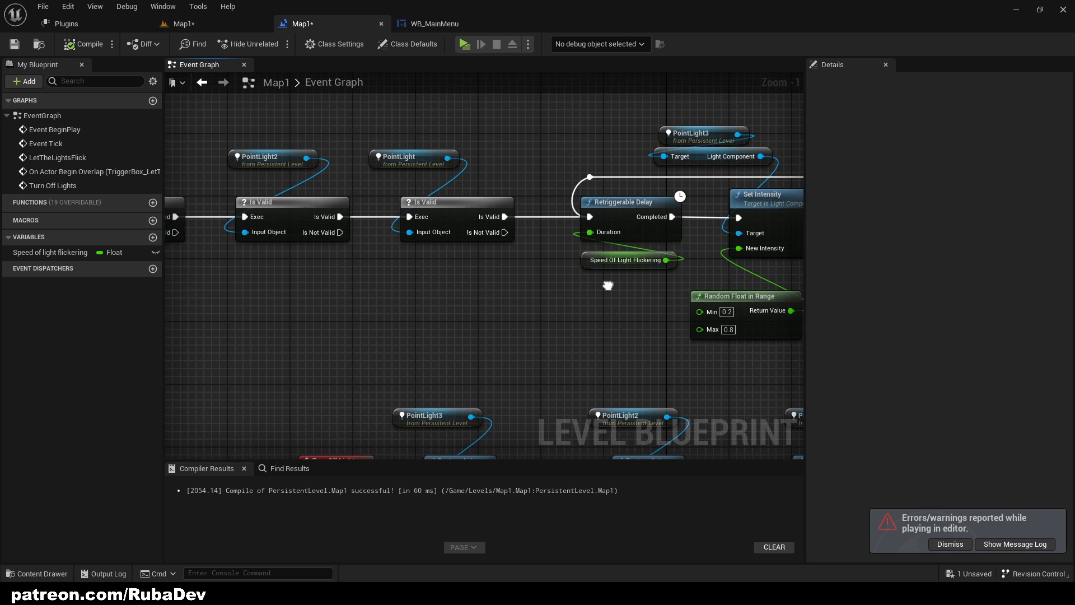
Step: Scroll down the Map1 graph after the play test ends
scroll("down", 3)
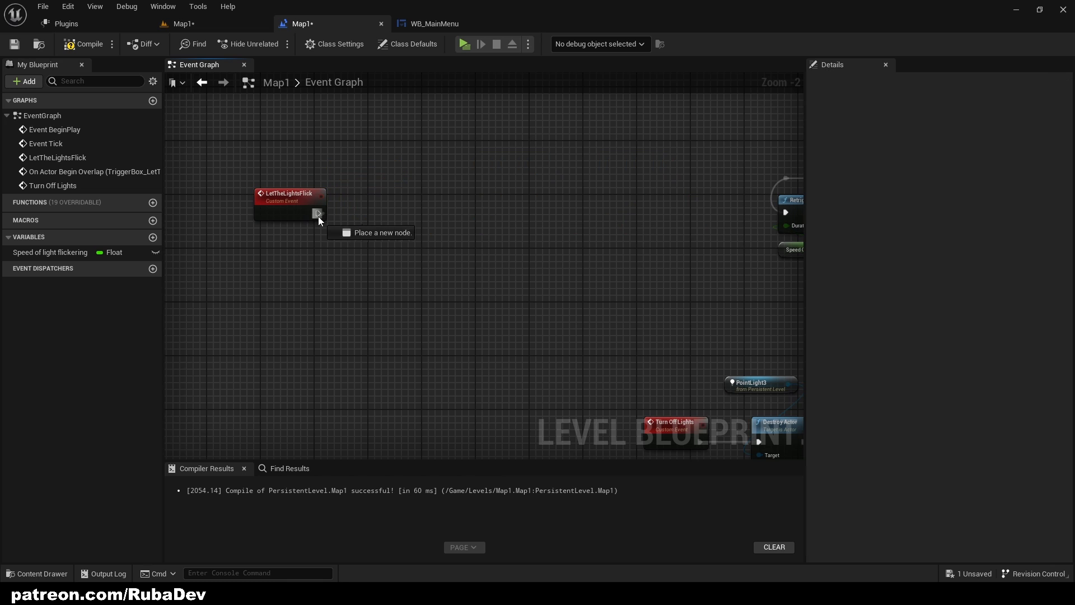
Step: Wire LetTheLightsFlick to Retriggerable Delay with the PointLight3 Is Valid check, then compile
left_click(290, 198)
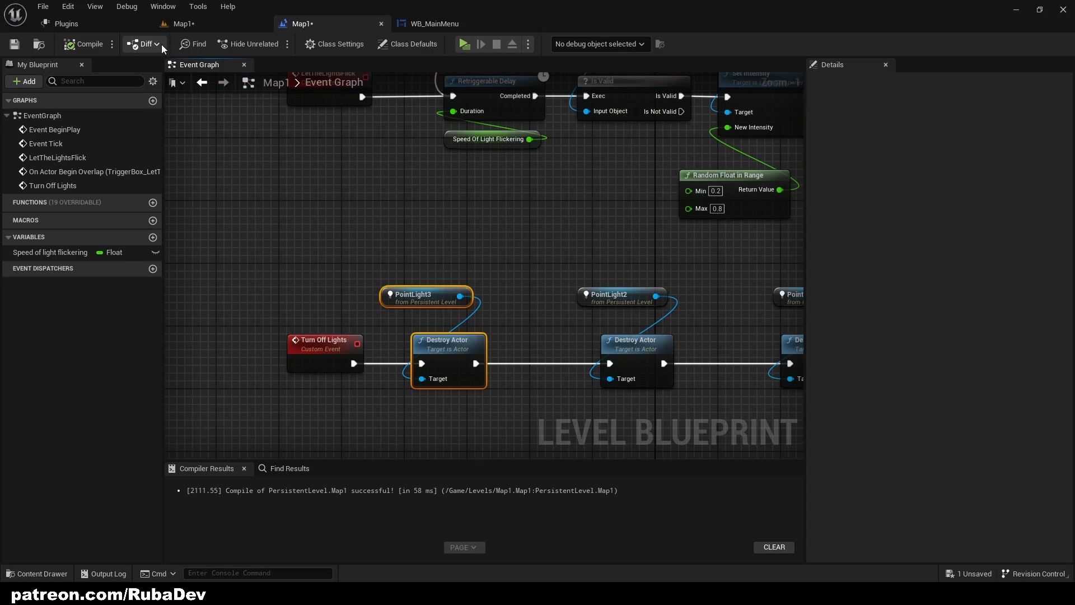
left_click(464, 43)
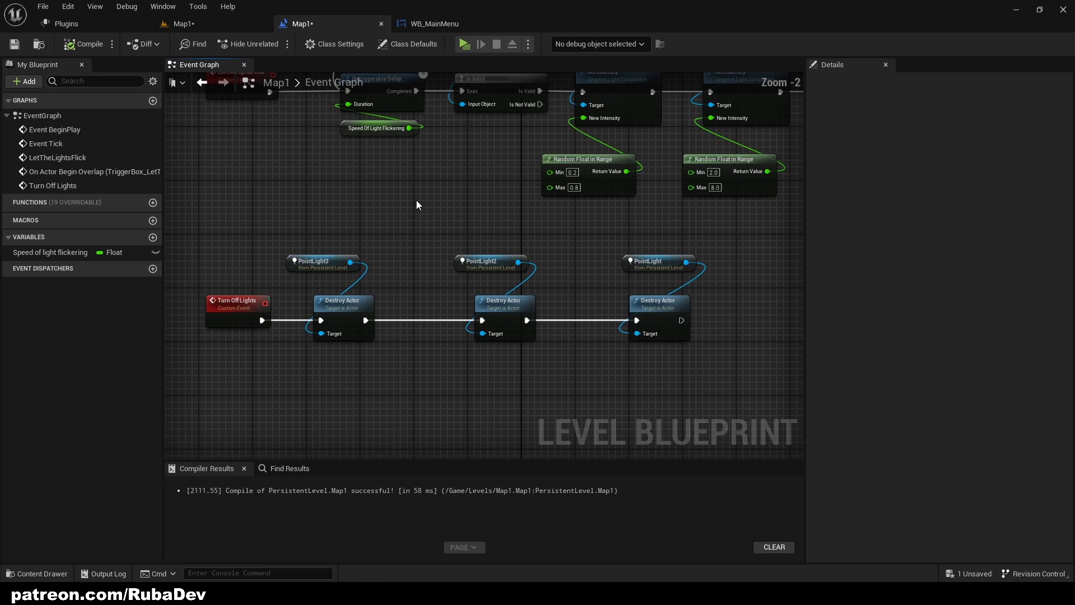
scroll("down", 3)
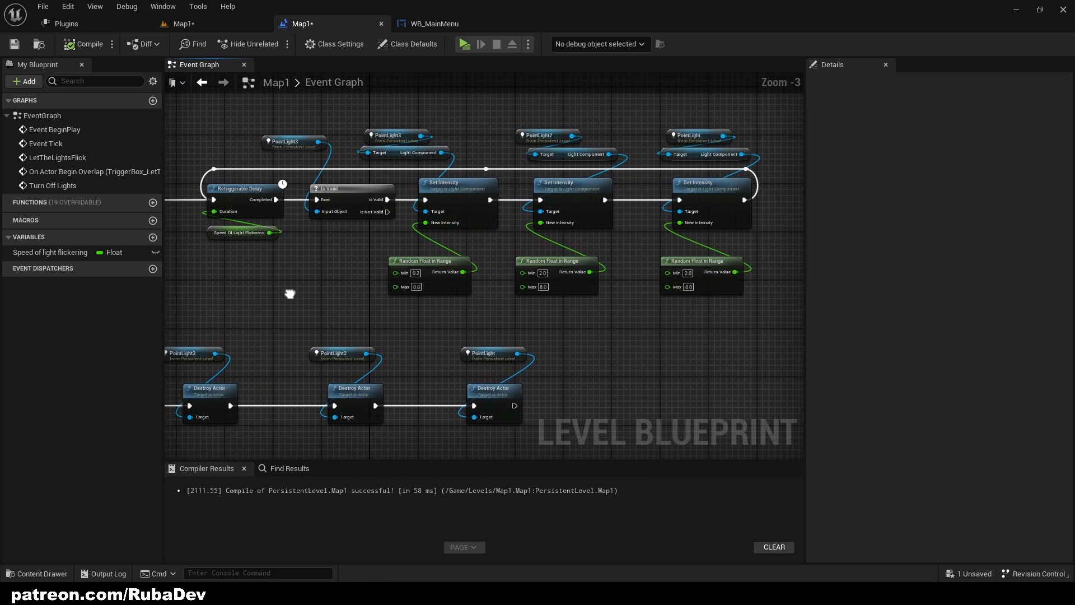
left_click_drag(290, 294, 501, 192)
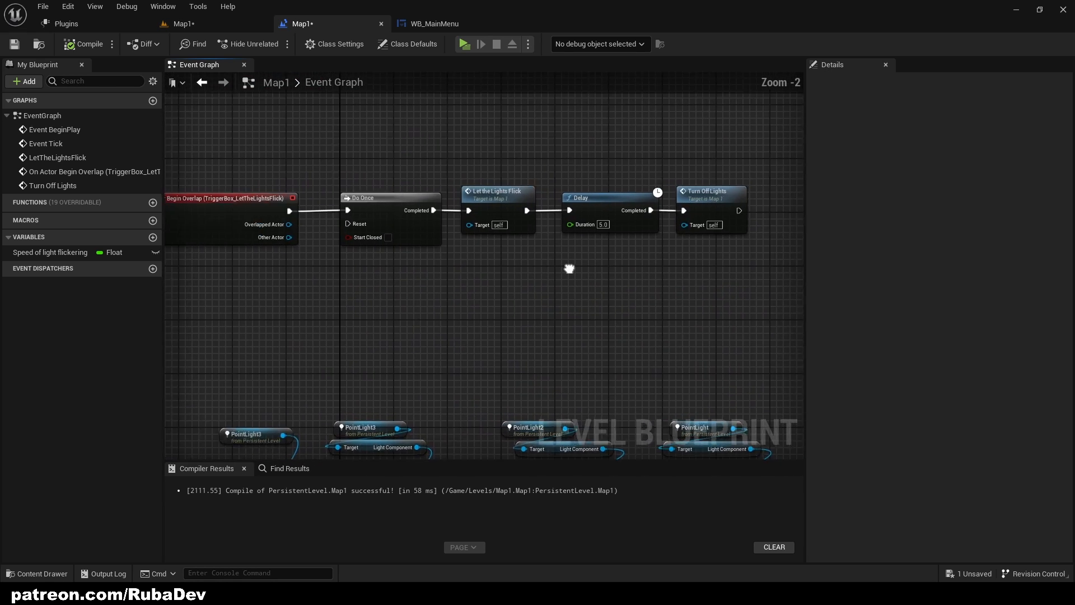
scroll("down", 3)
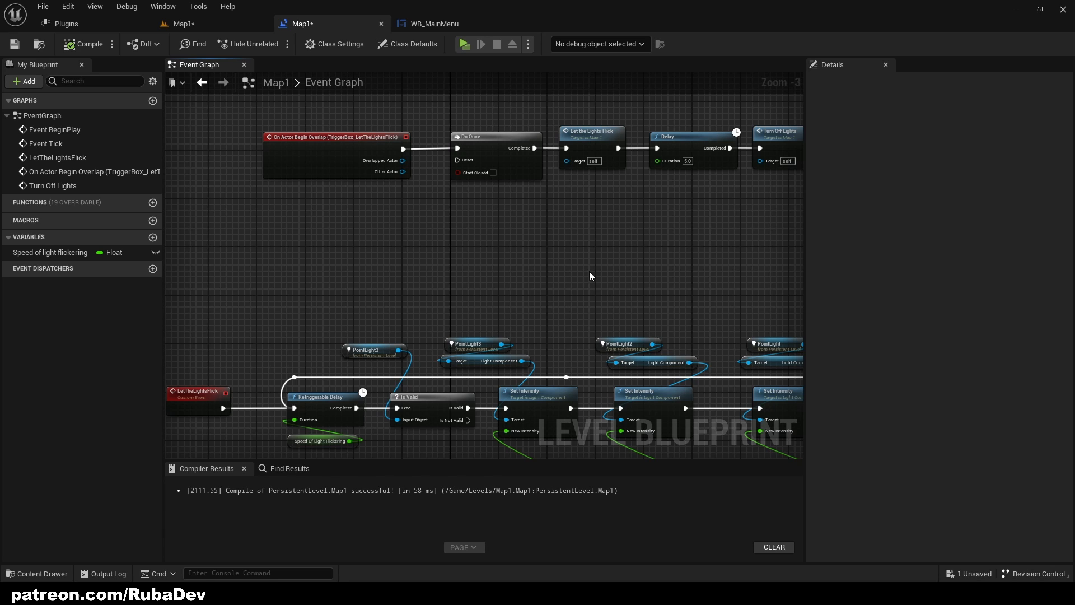
mouse_move(639, 189)
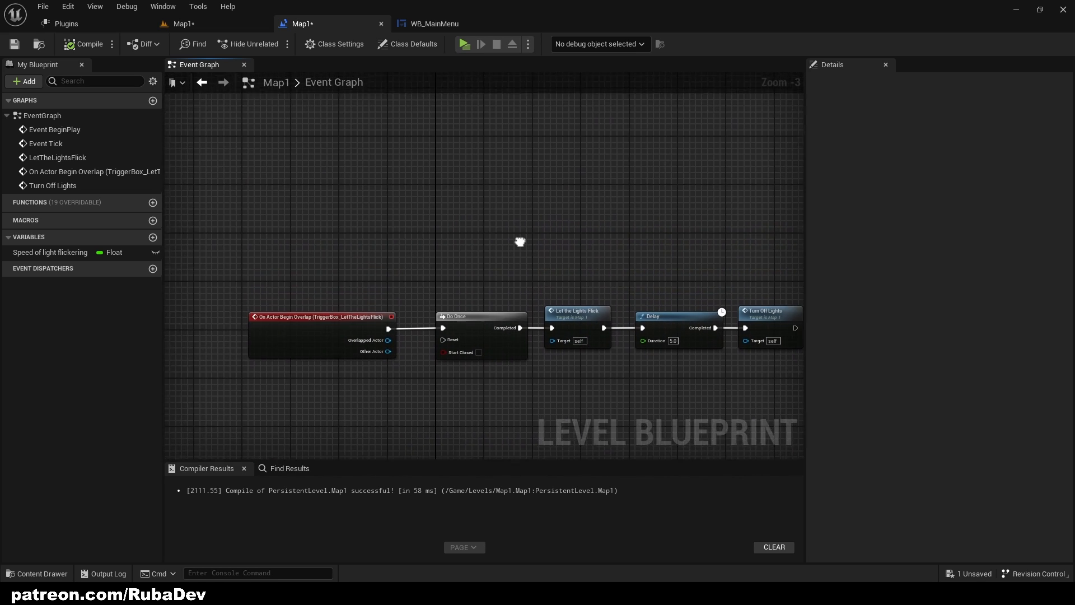
left_click_drag(520, 241, 586, 126)
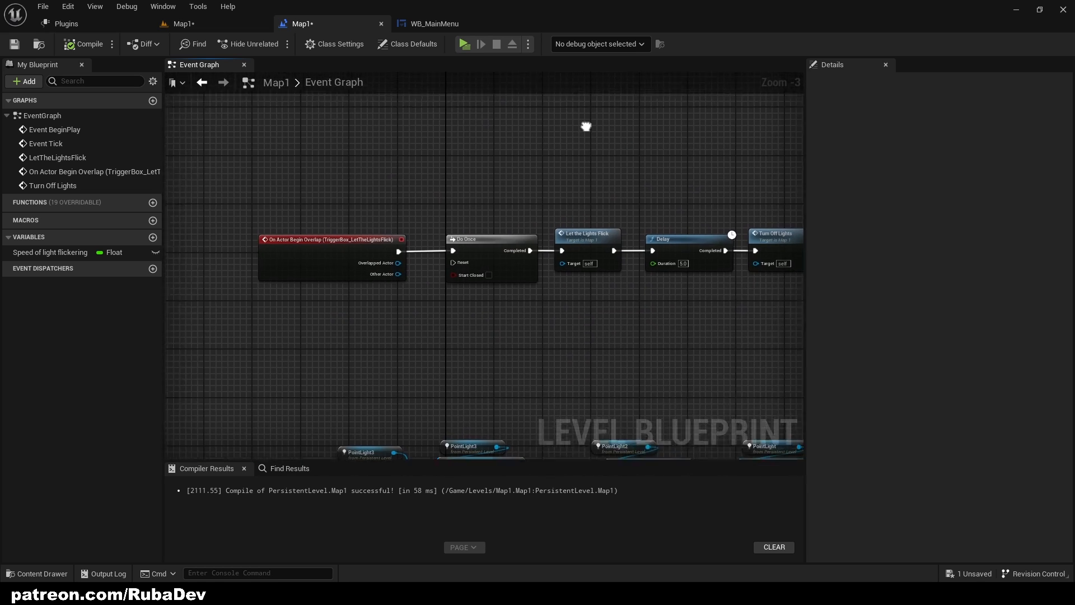